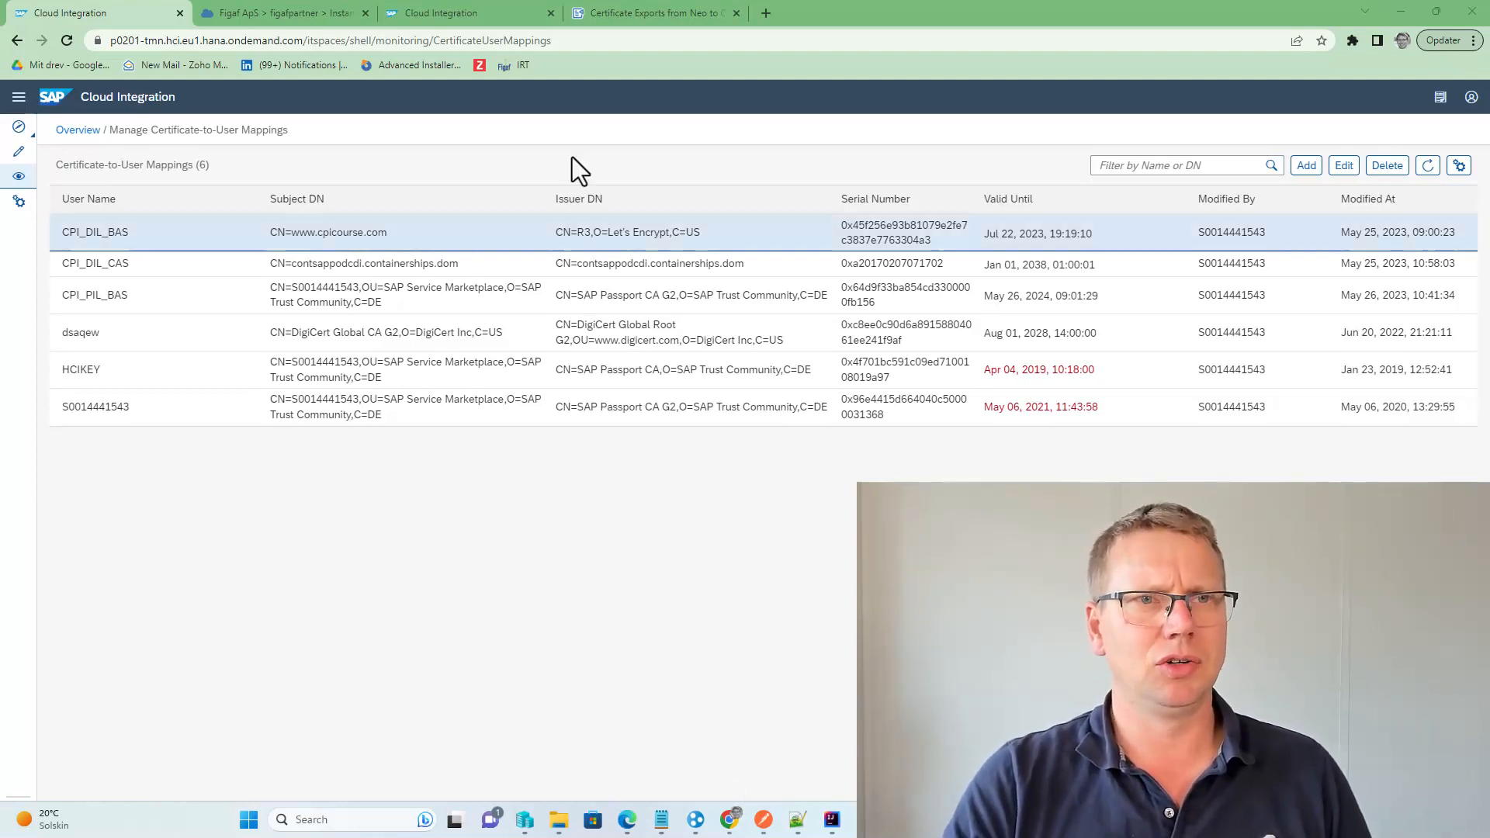
Review the Set Filters step's message headers, then select the Get CF scripts step
left_click(469, 12)
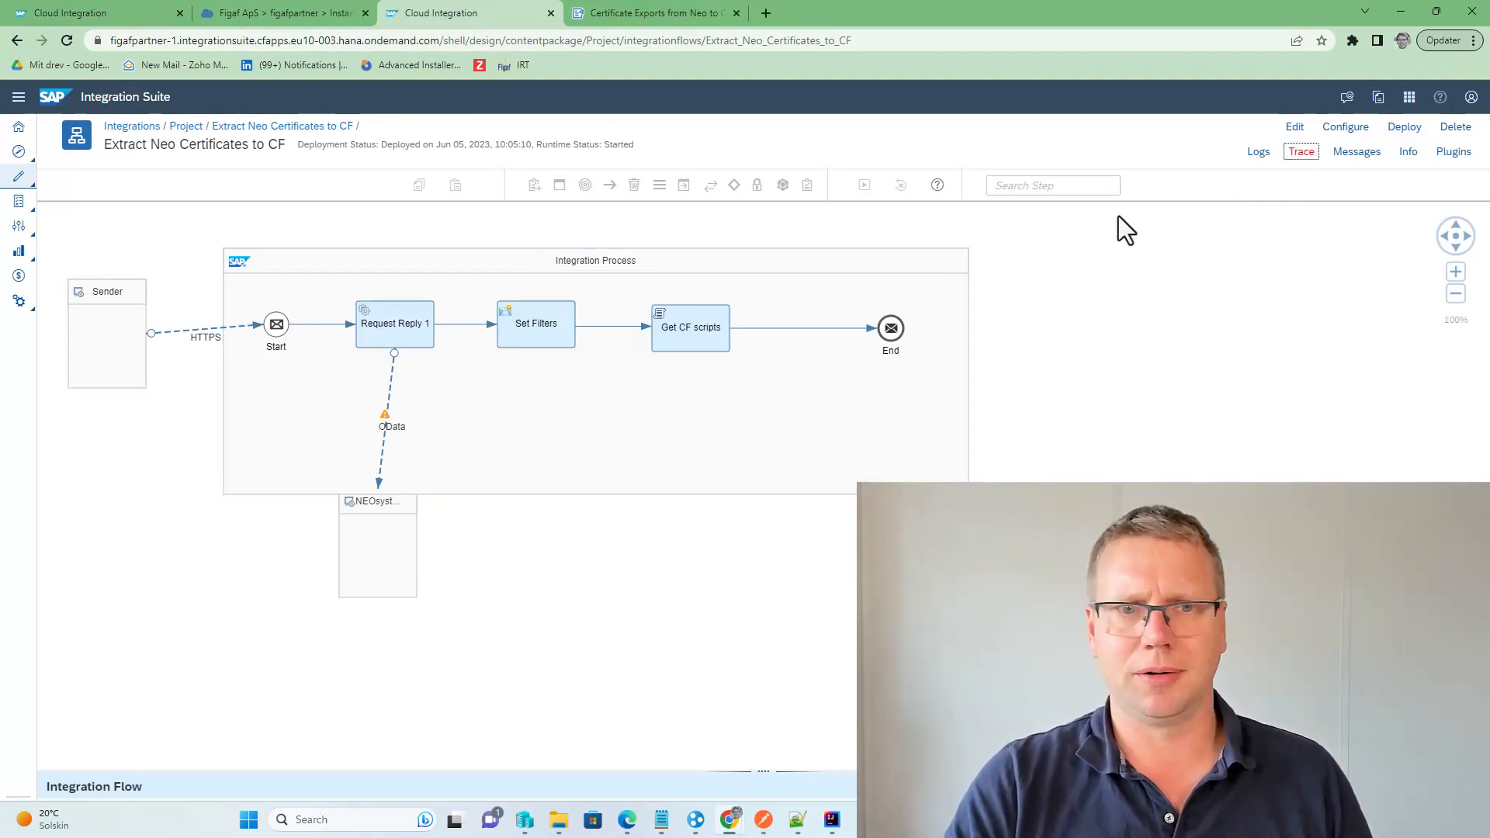
left_click(1301, 151)
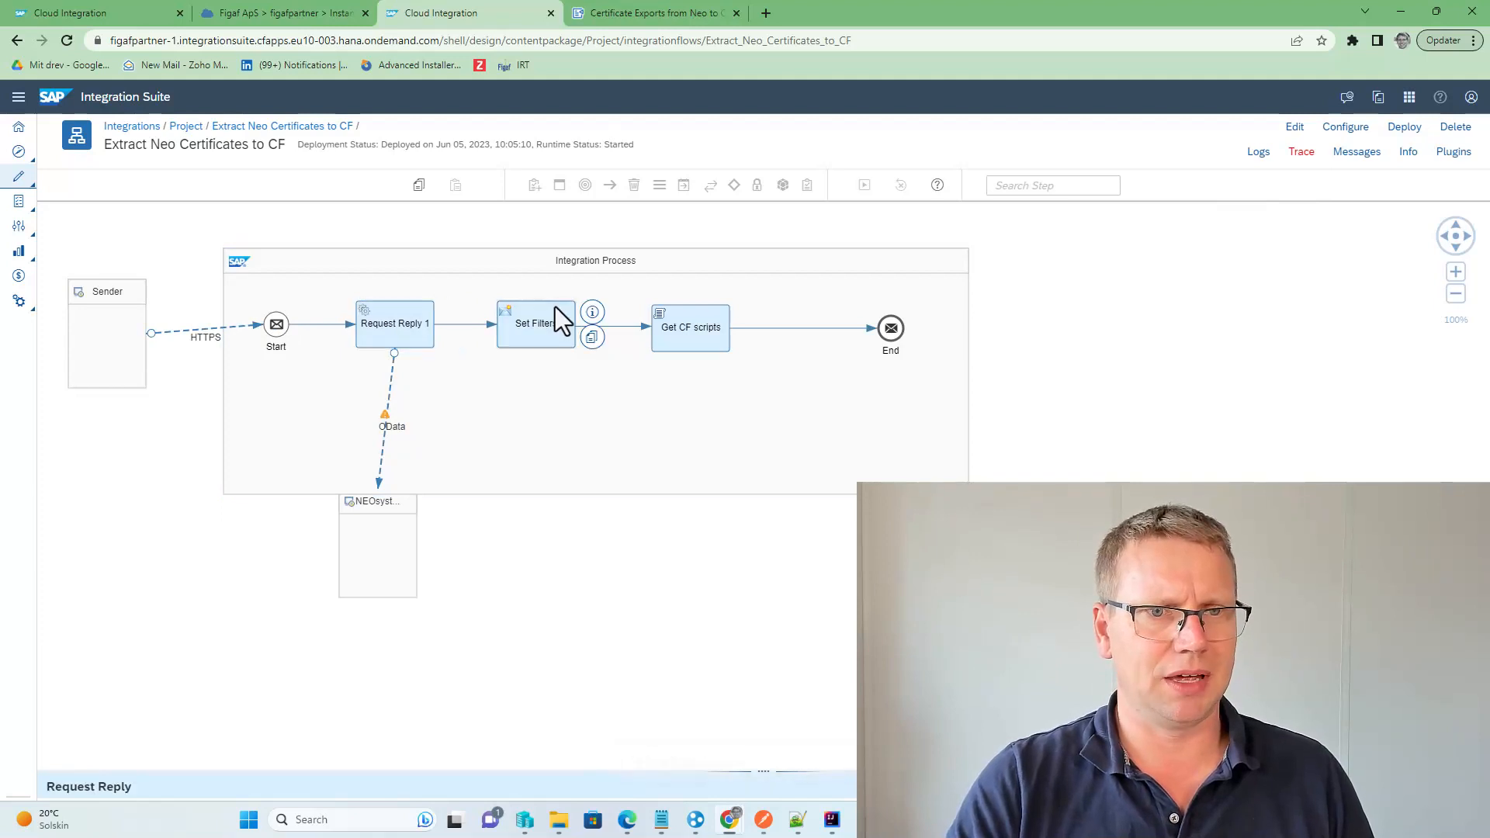
left_click(535, 323)
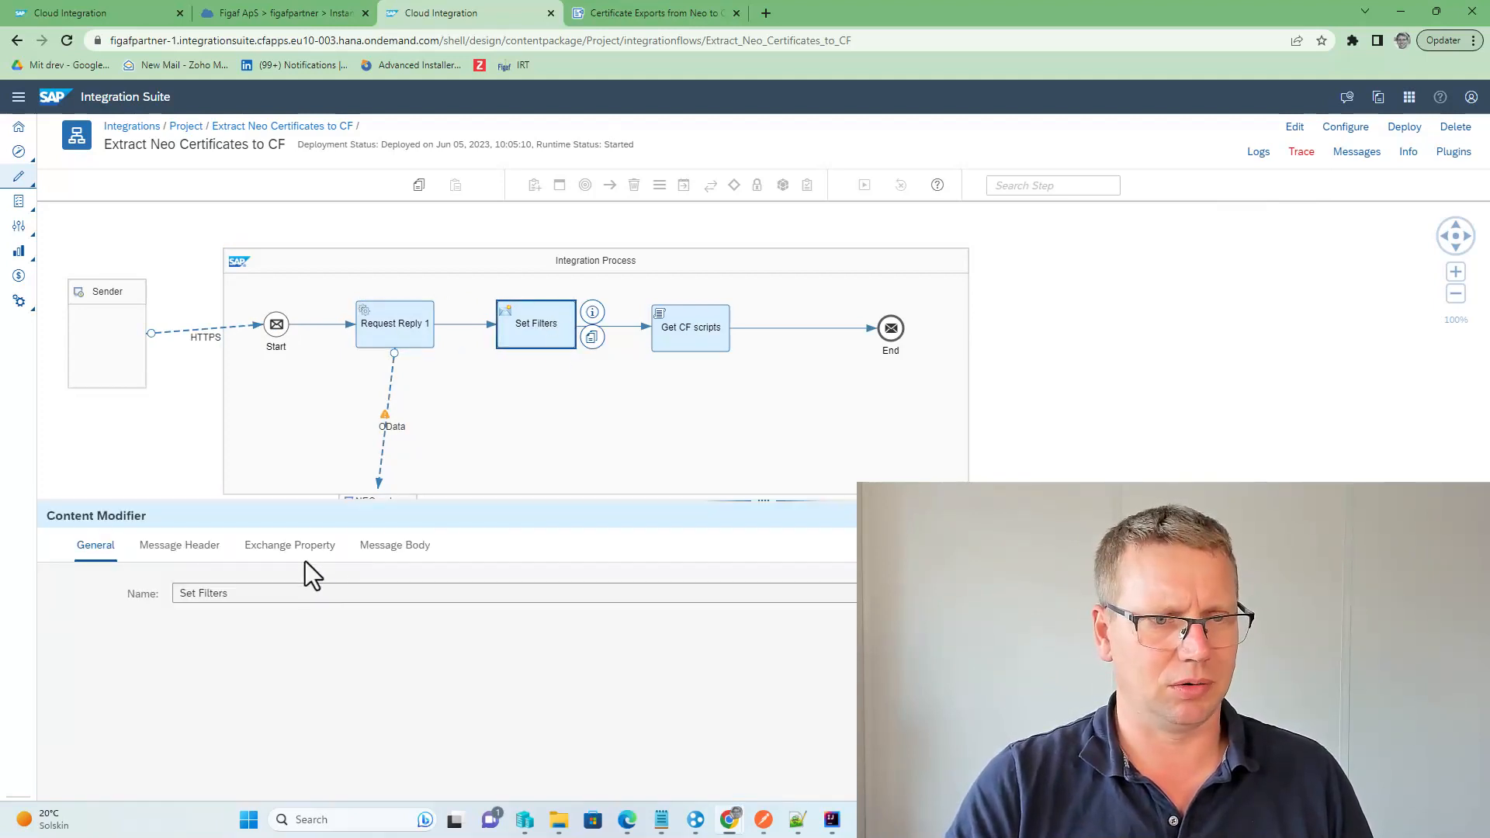
left_click(290, 545)
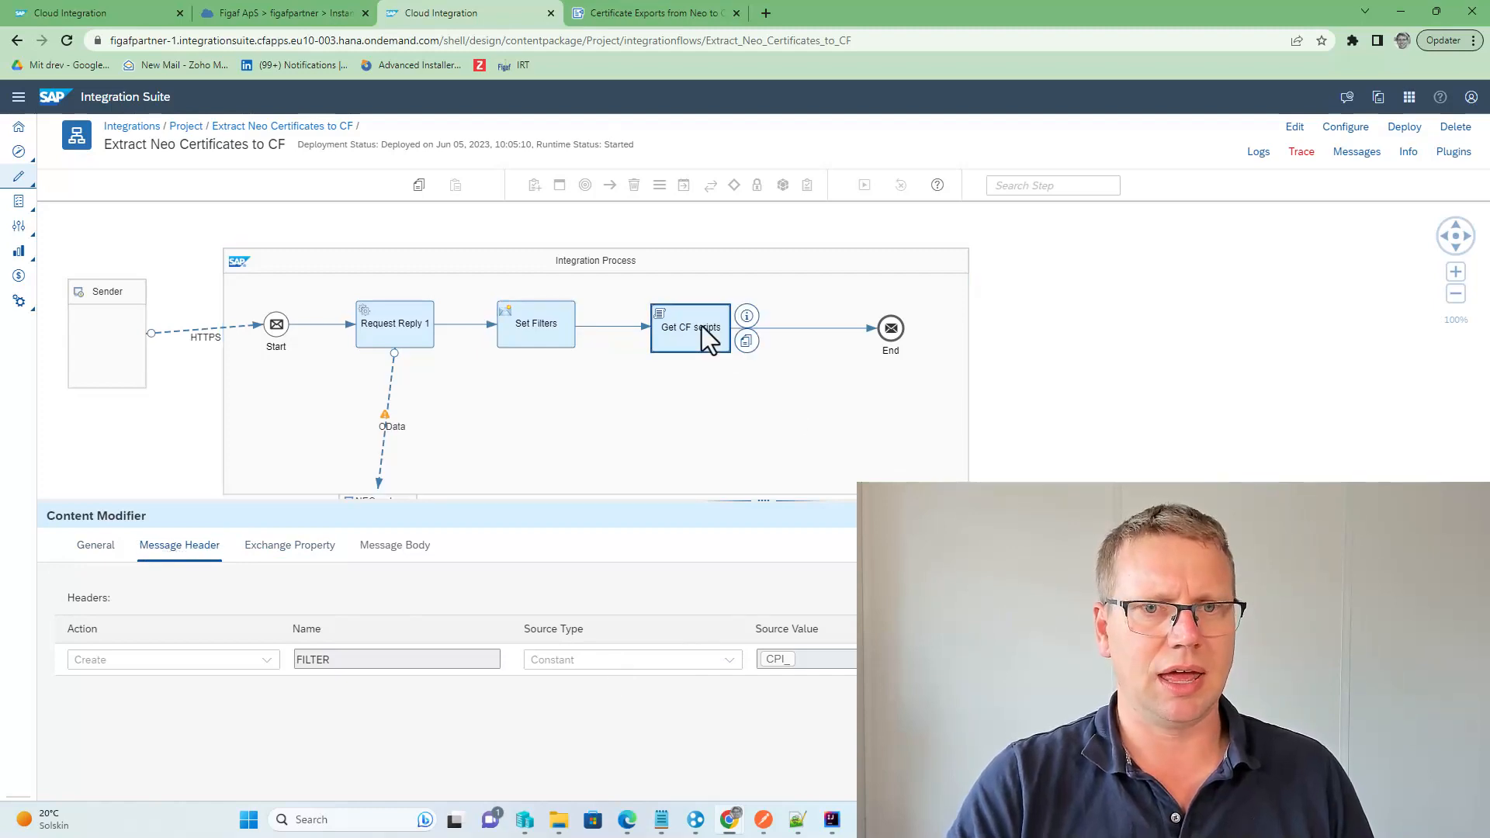
left_click(689, 328)
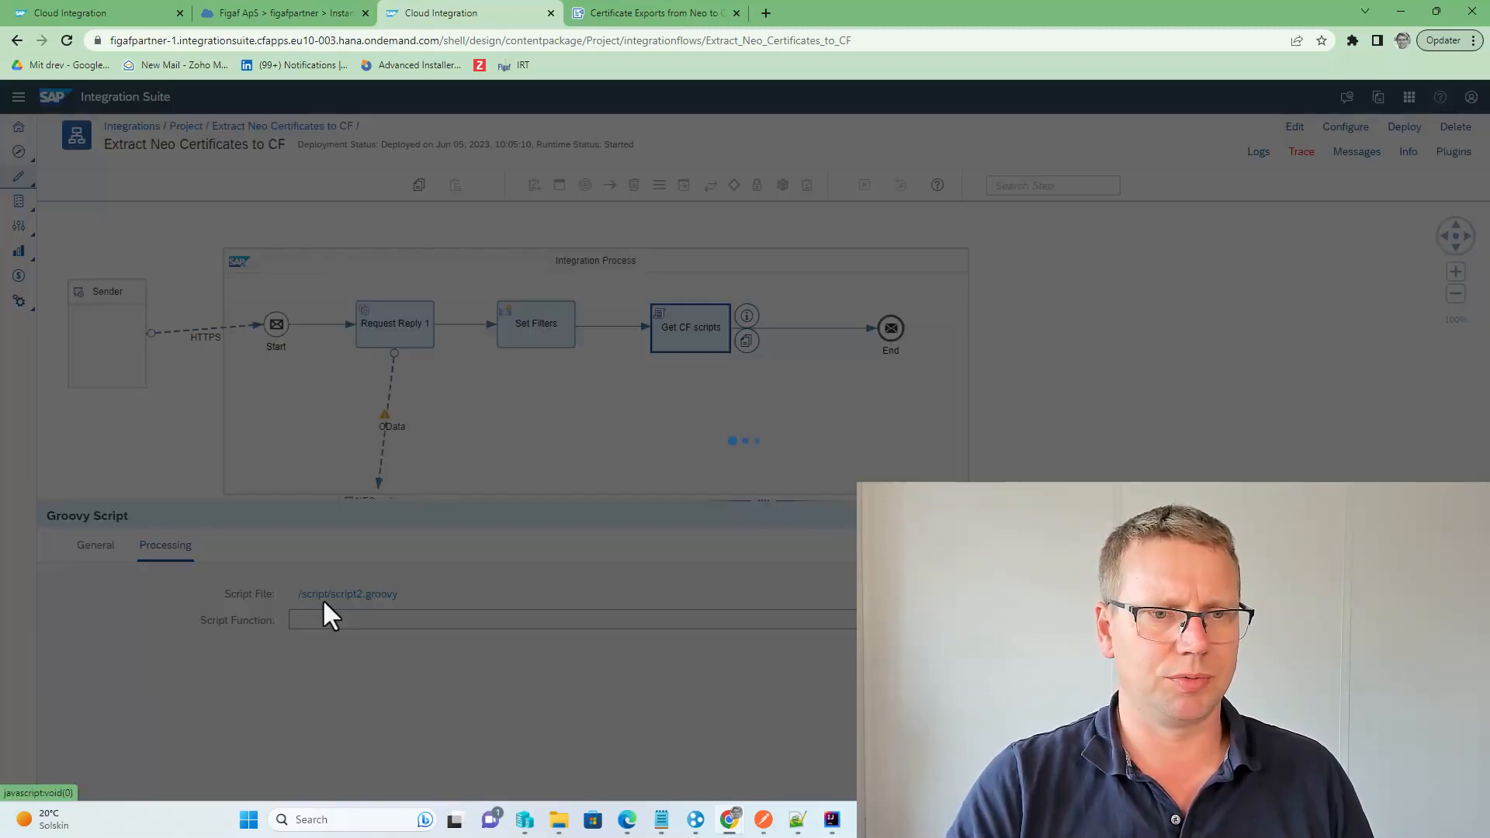
Read script2.groovy, return to the FILTER header in Set Filters, and switch to Postman
left_click(346, 594)
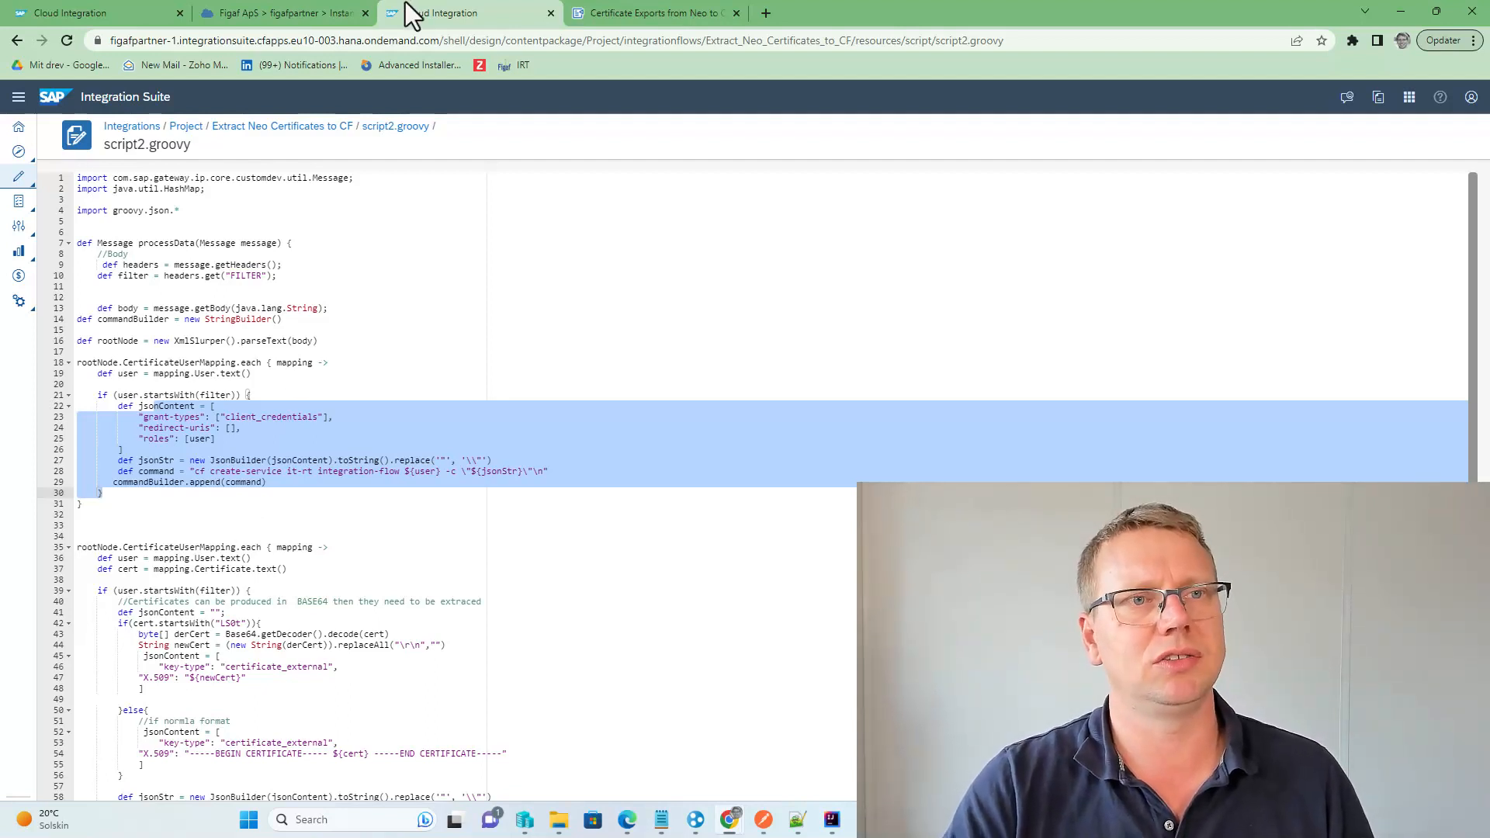
mouse_move(276, 12)
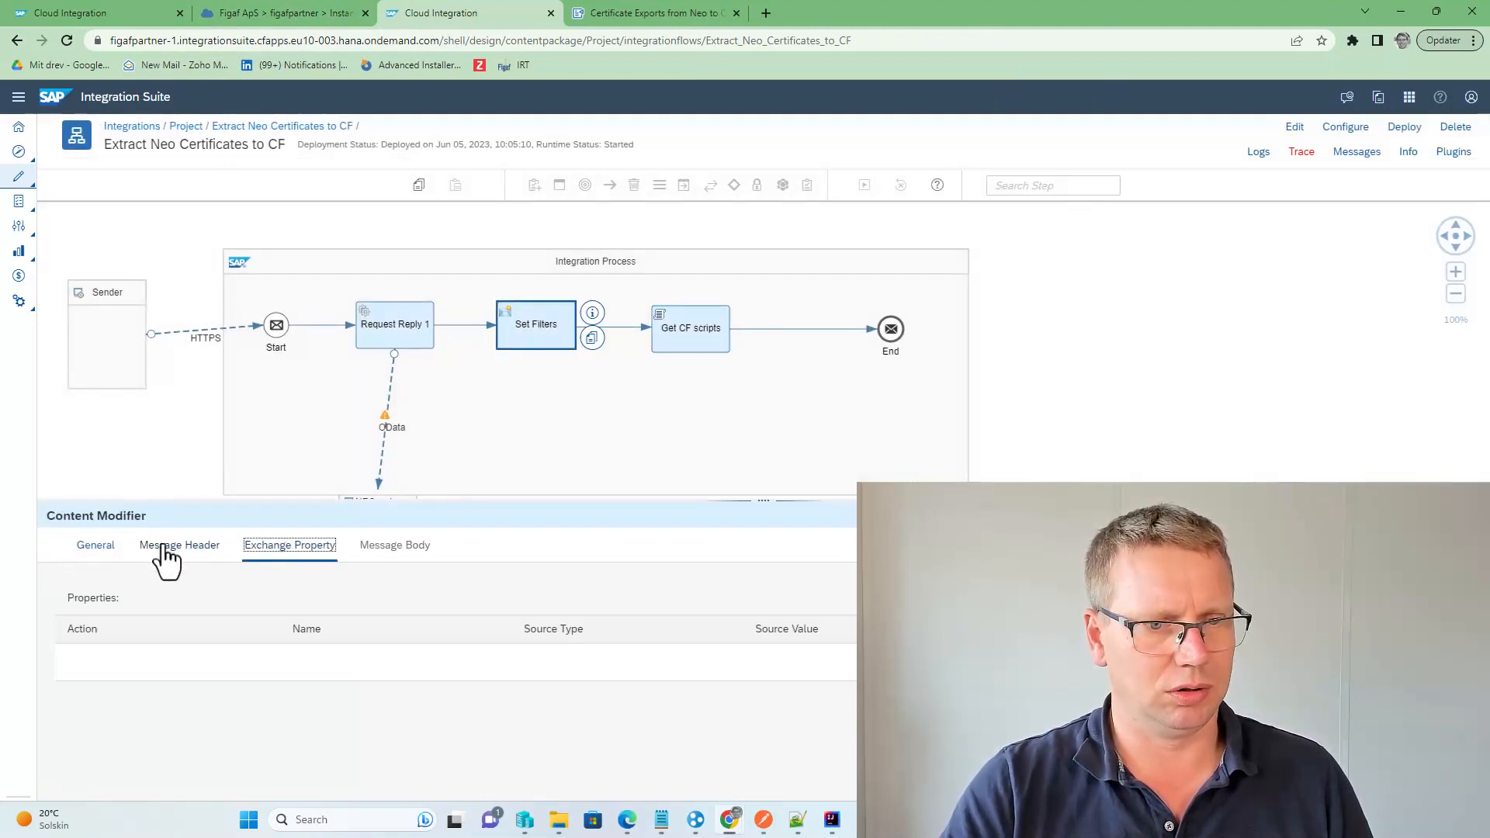
left_click(179, 545)
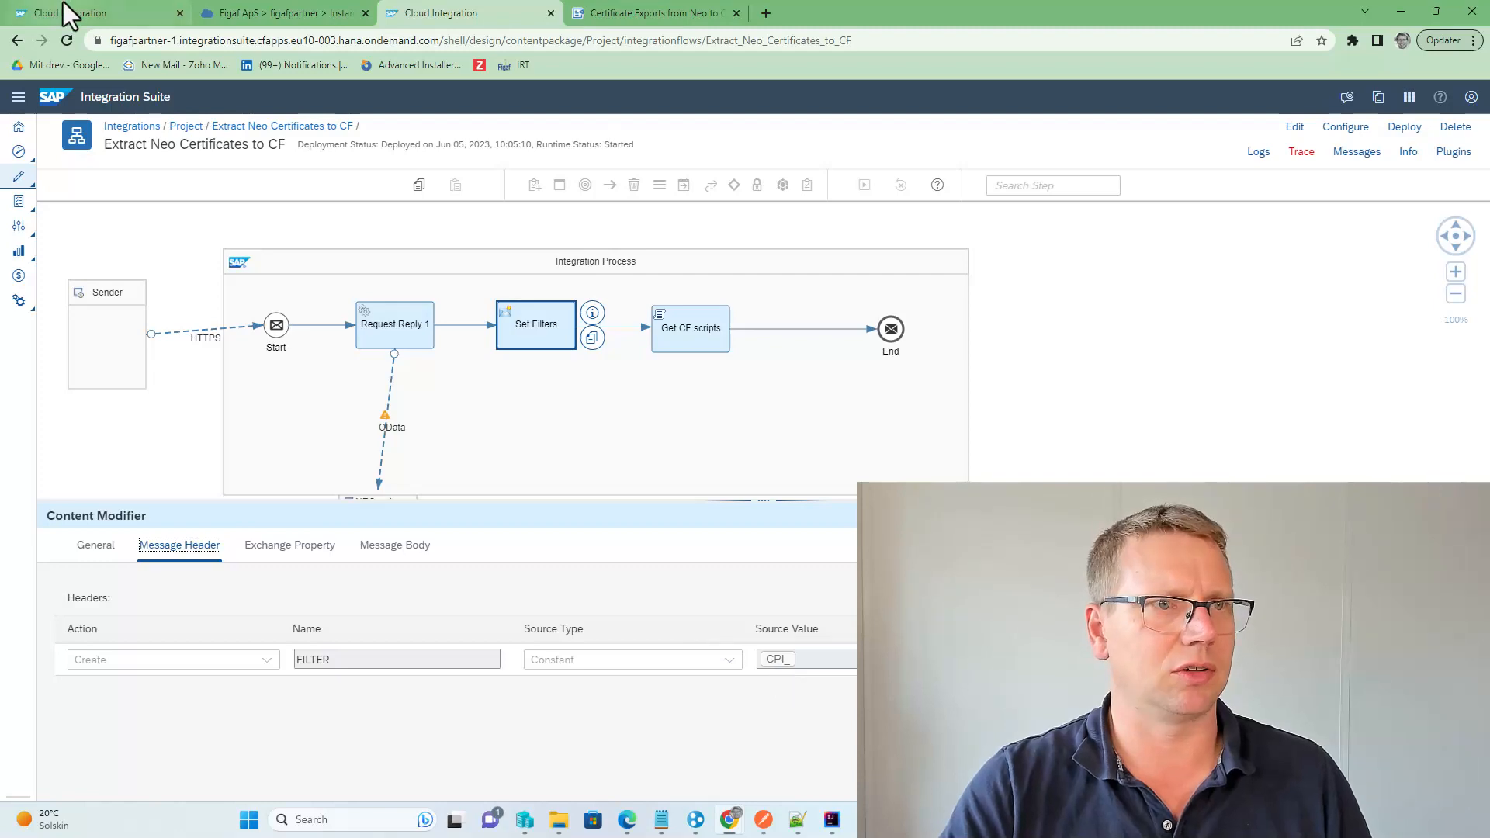
key("Alt+Tab")
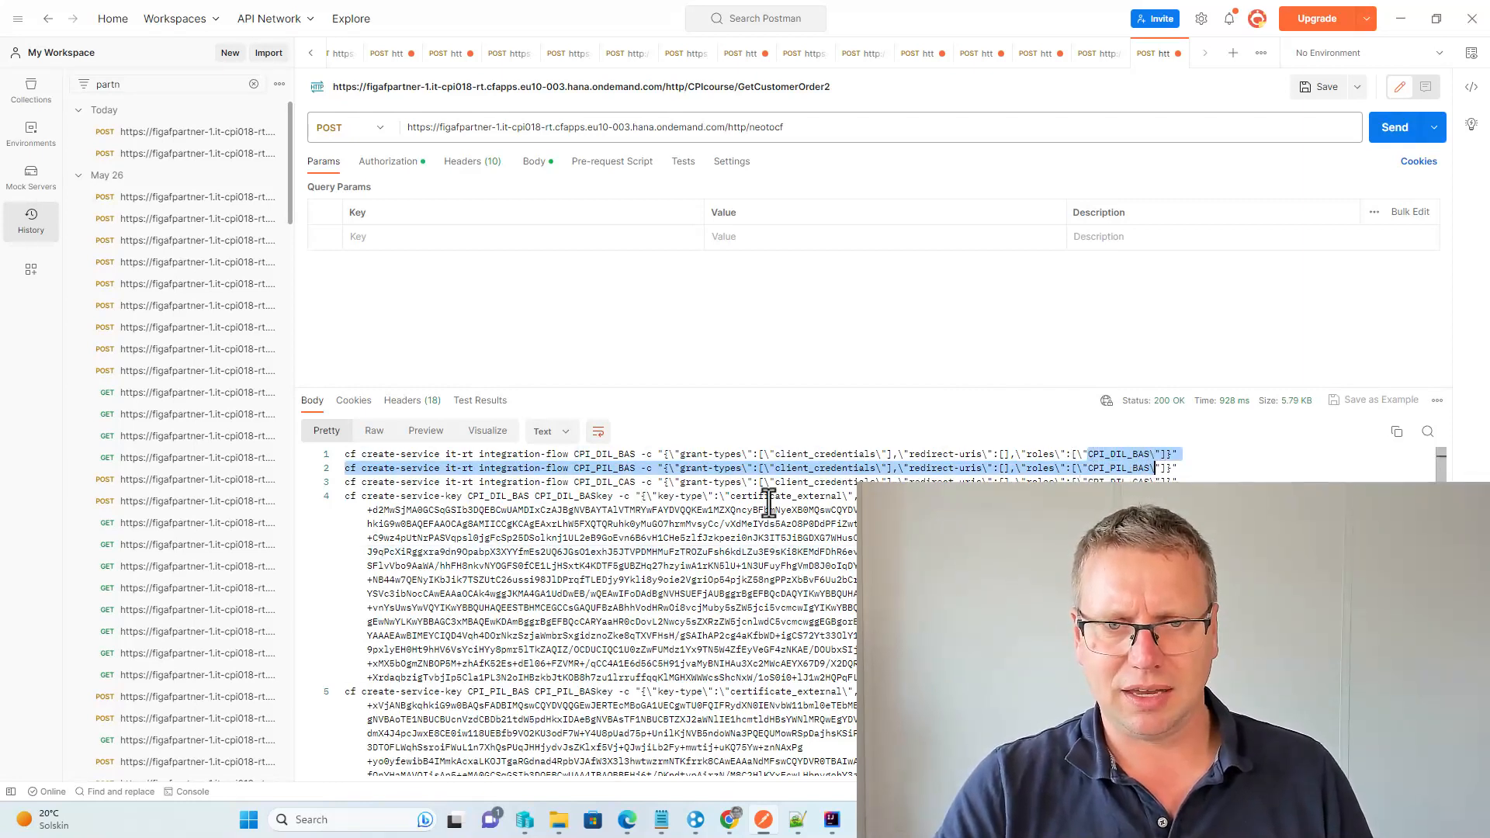
Pick out the CPI_DIL_BAS instance name in the neotocf response and switch to Command Prompt
double_click(495, 495)
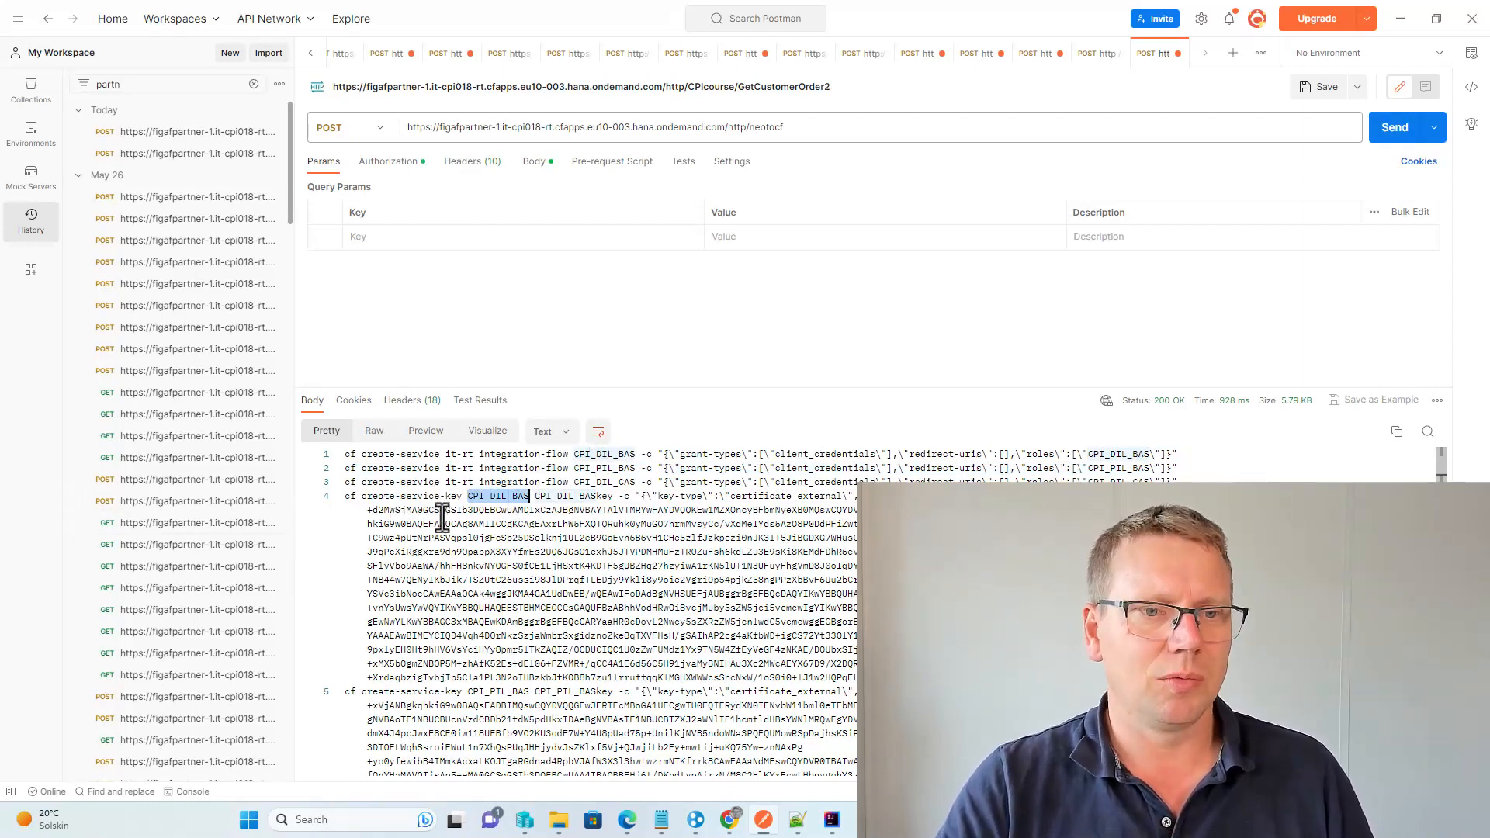
mouse_move(462, 618)
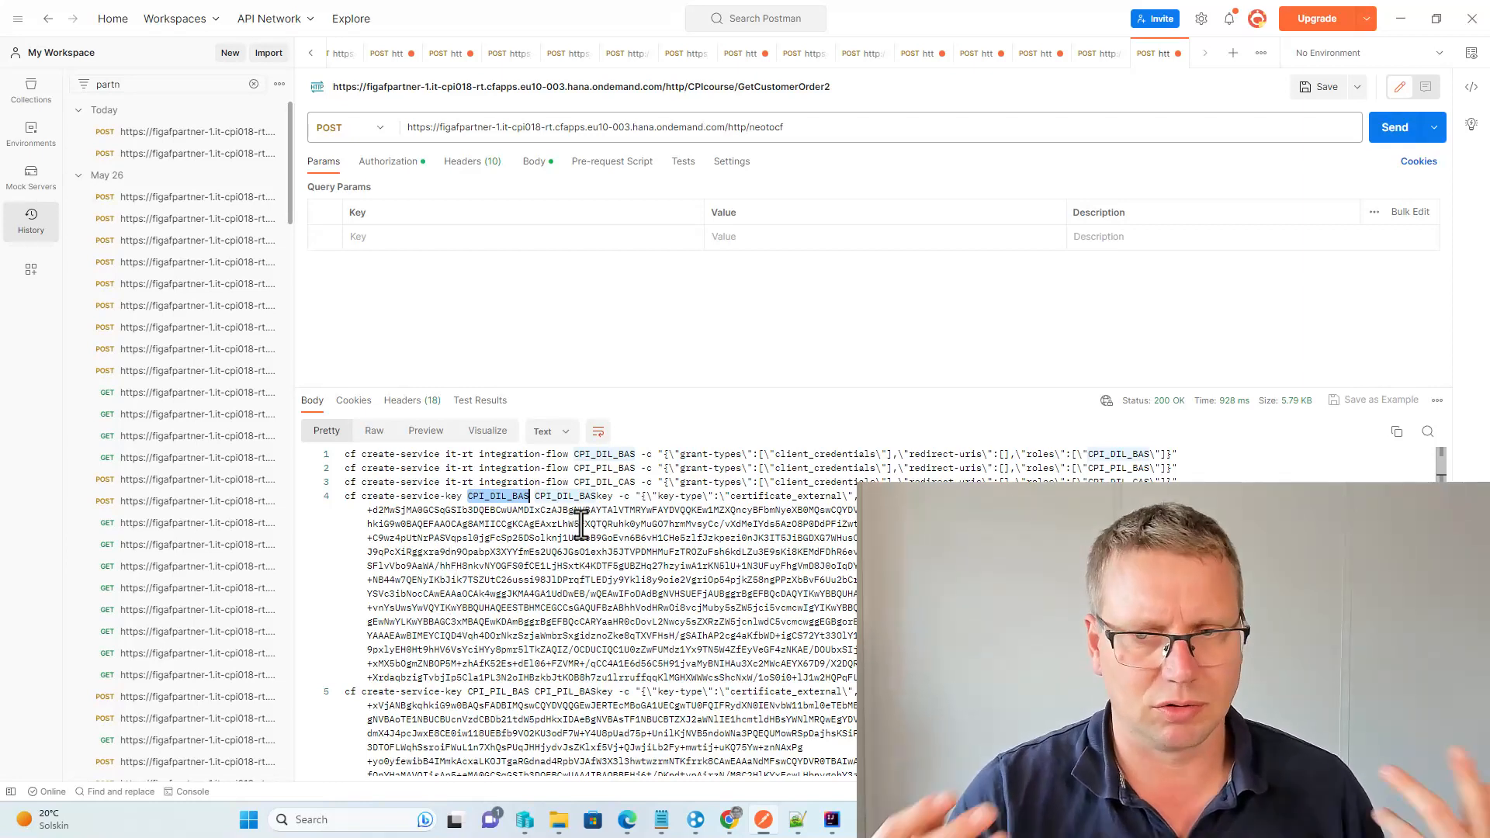
key("alt+tab")
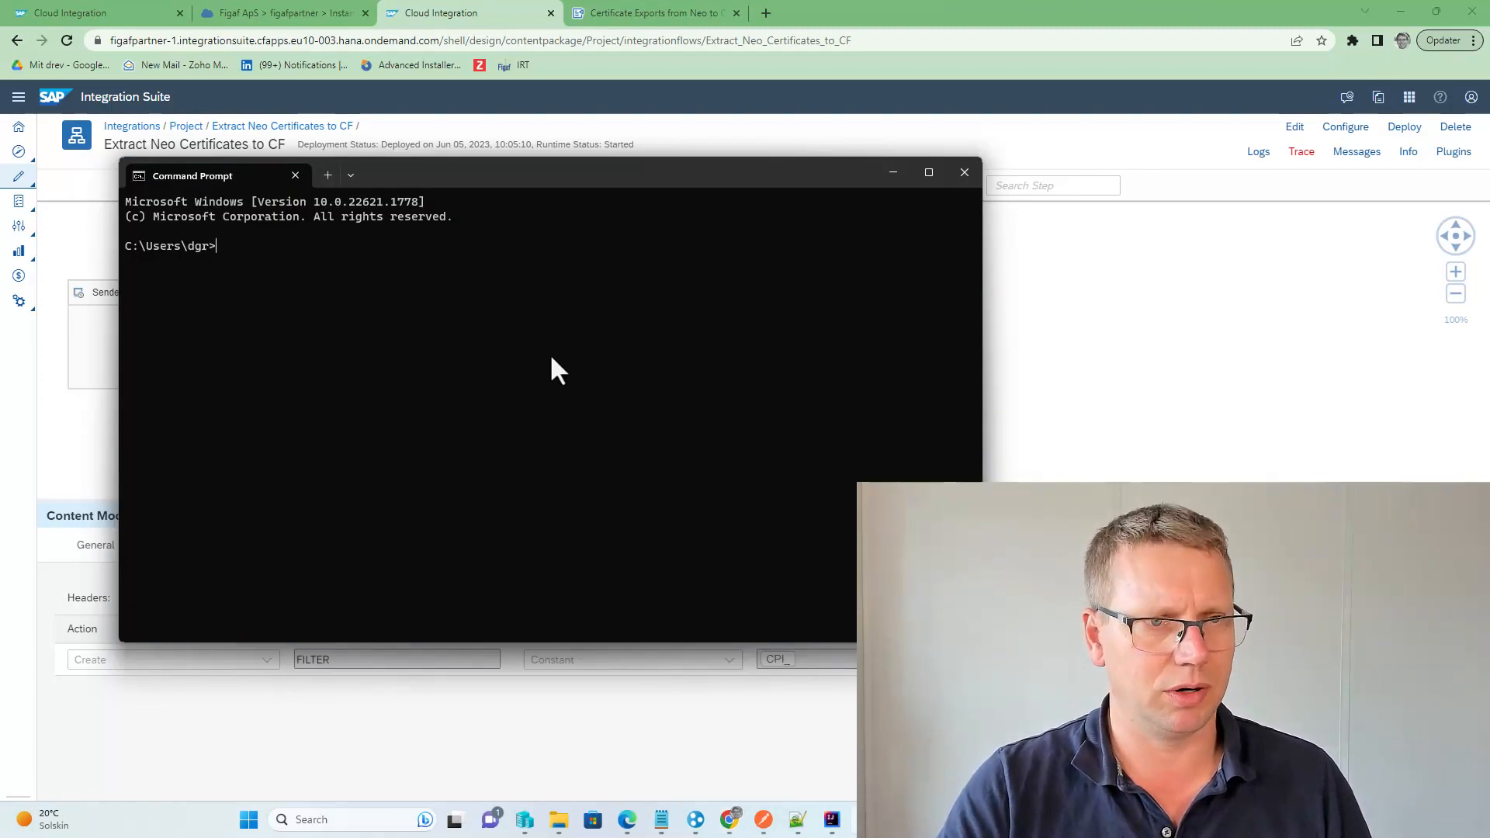
Log in with cf login to api.cf.eu10-004.hana.ondemand.com and select org 1, space dev
type("cf login -a https://api.cf.eu10-004.hana.ondemand.com/")
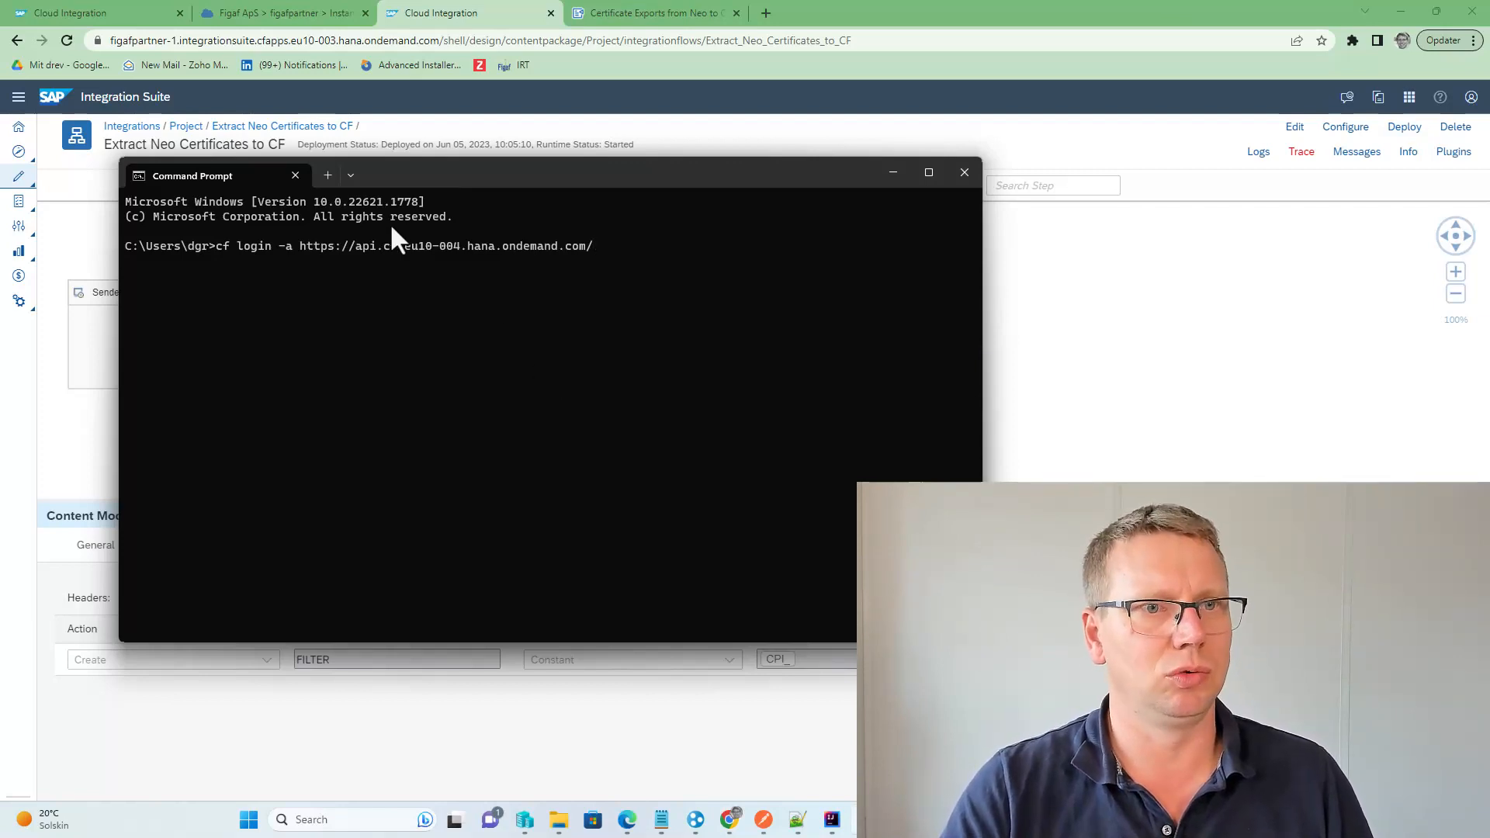
left_click(276, 12)
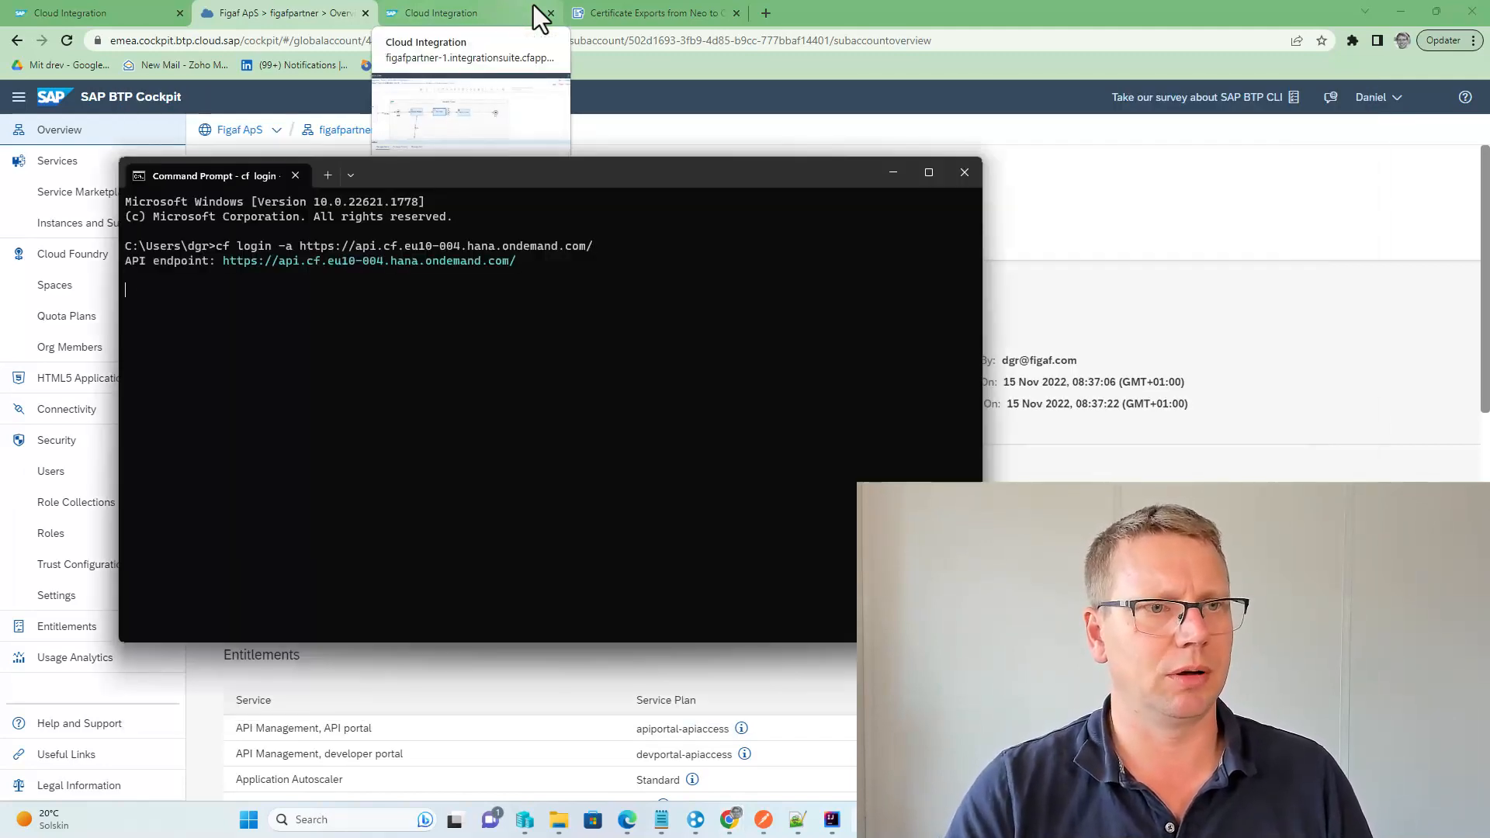
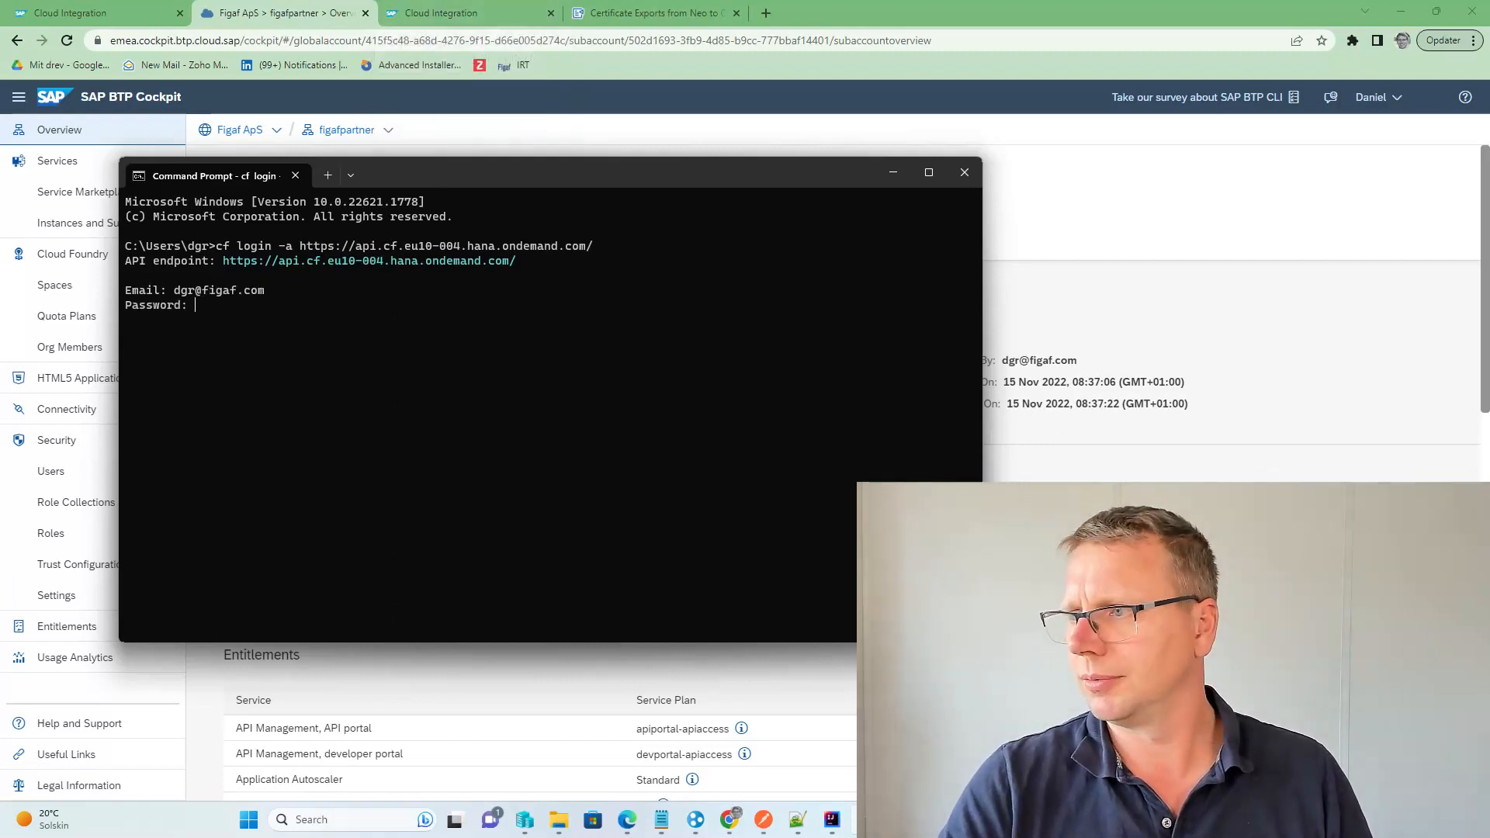
key("Enter")
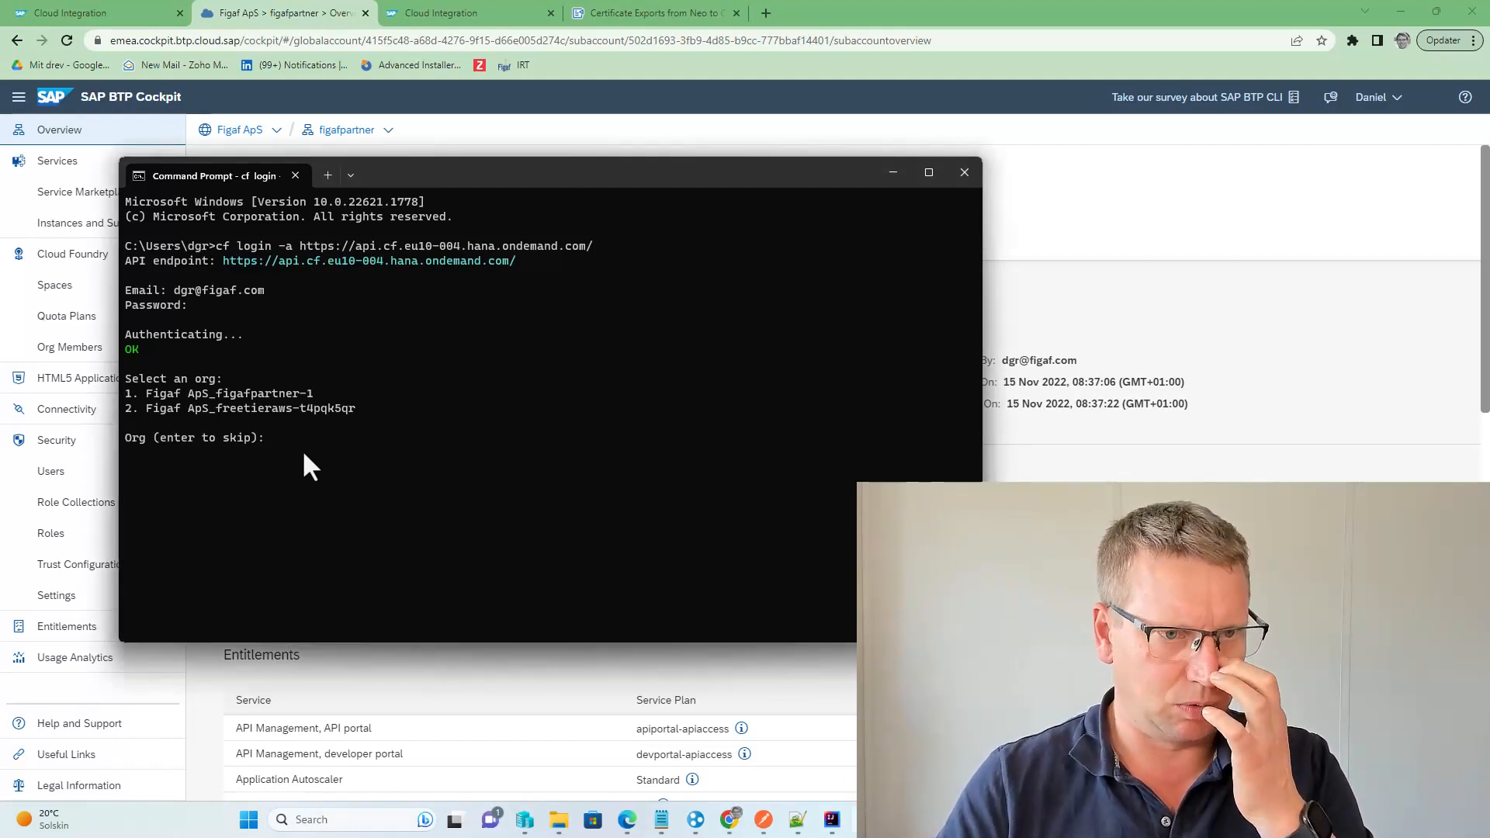
type("1")
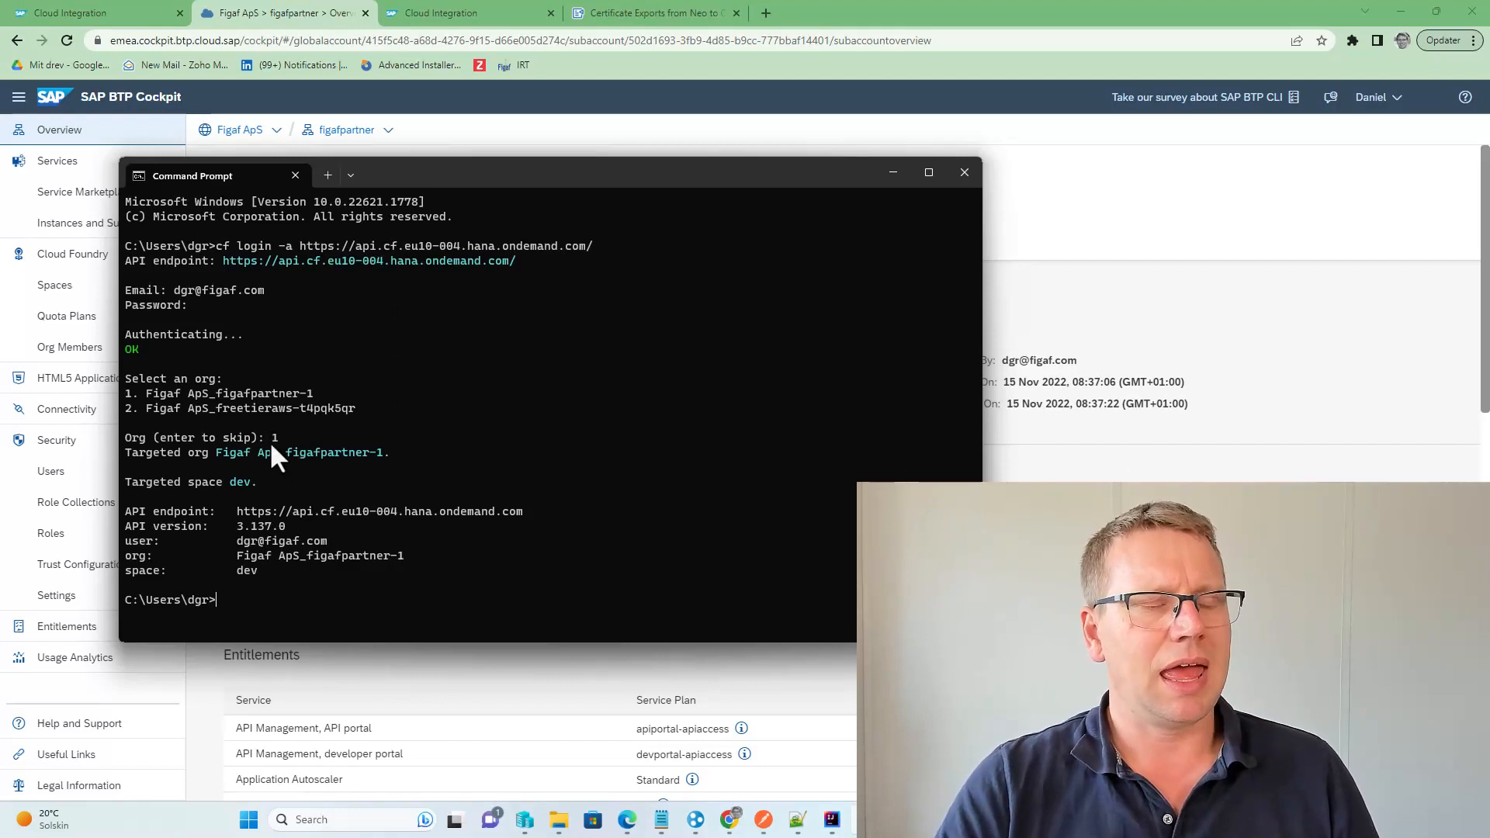
mouse_move(190, 390)
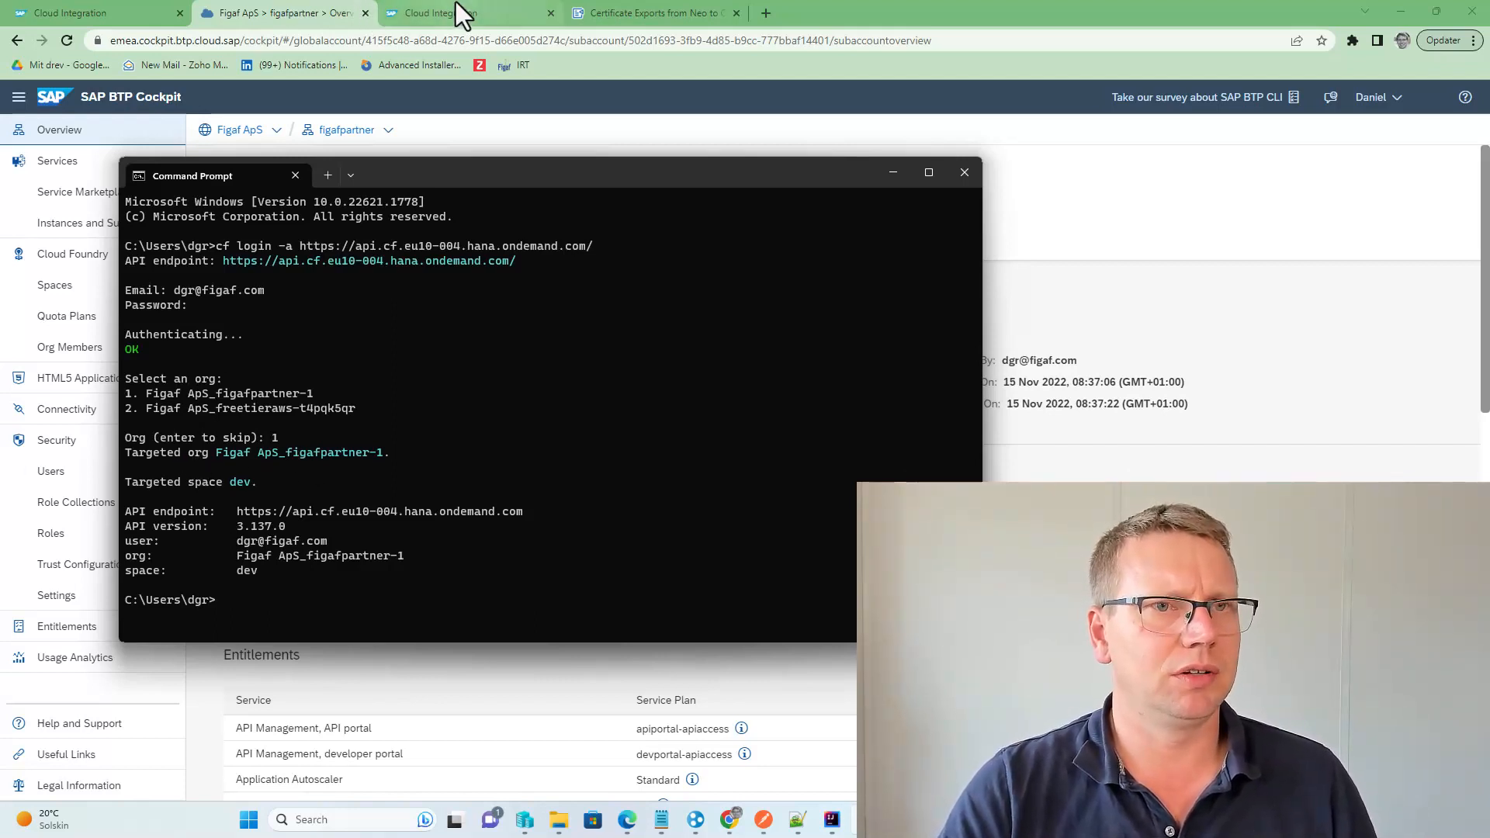
Go to the tenant's User Roles monitoring and pick a role name from the generated commands
left_click(442, 13)
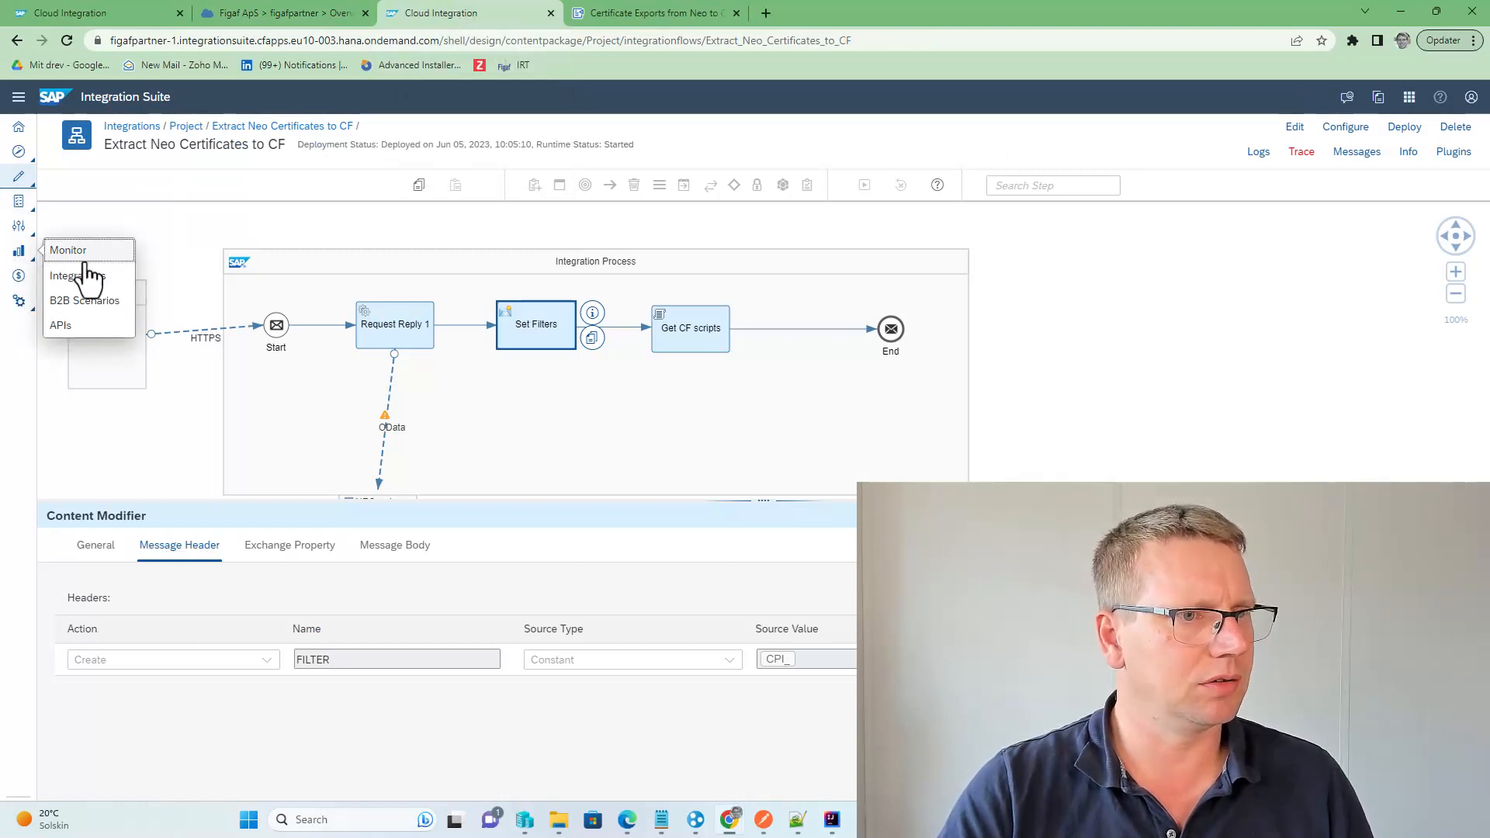
left_click(67, 250)
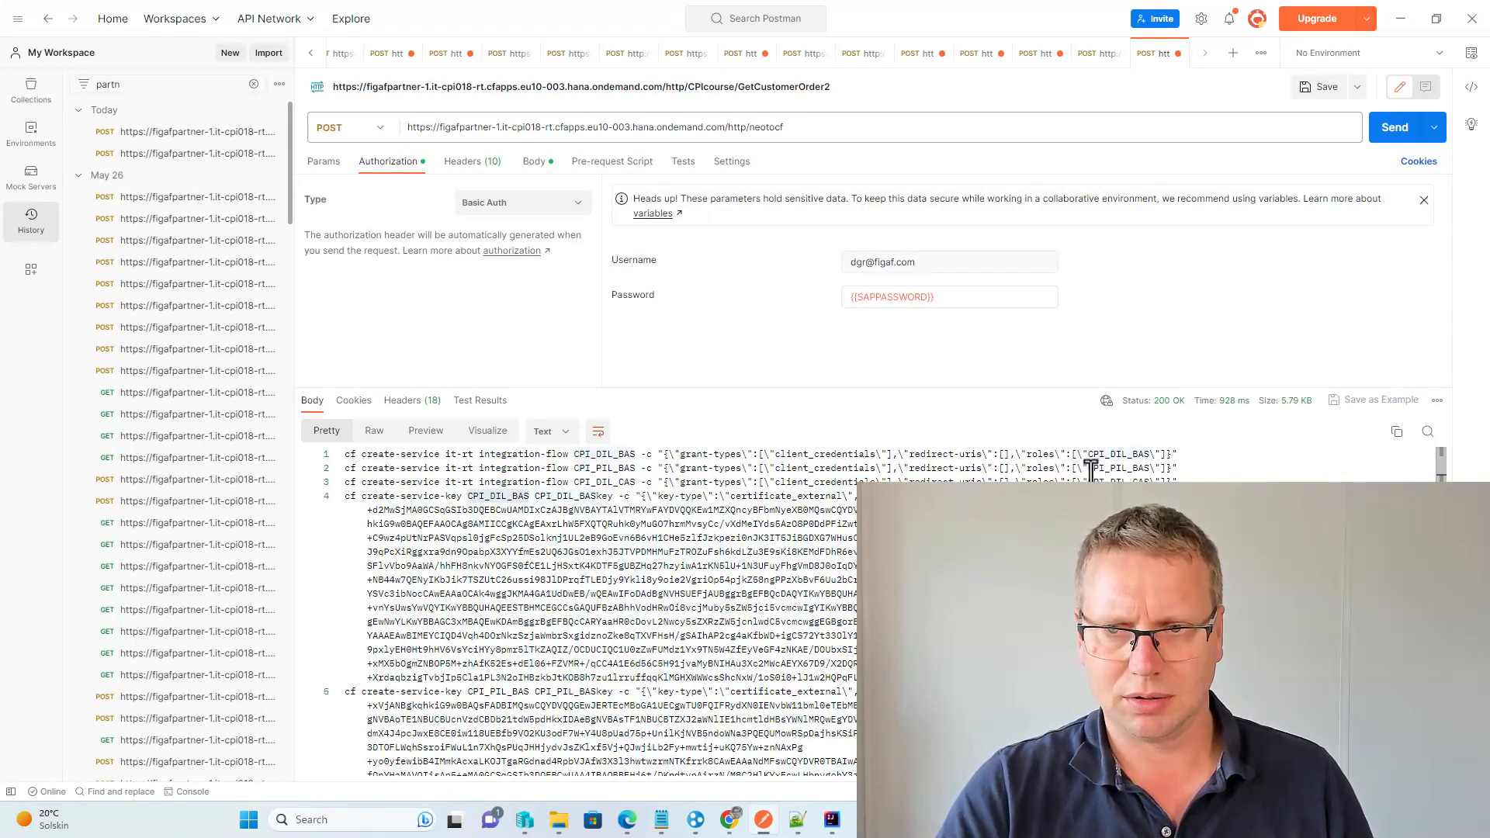
double_click(1119, 467)
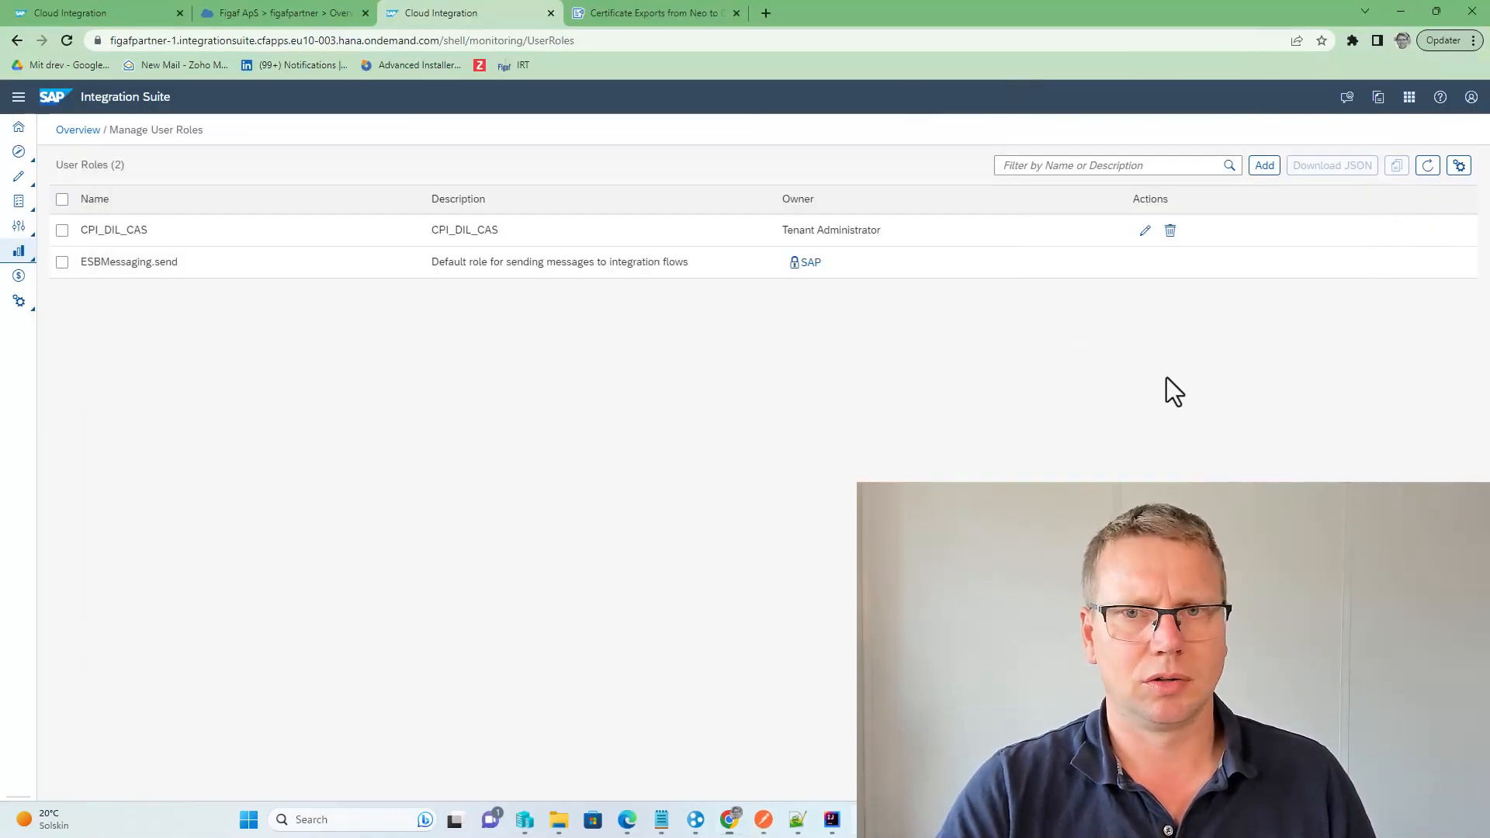
Add a new user role named CPI_PIL_BAS, then switch to Postman
left_click(1263, 164)
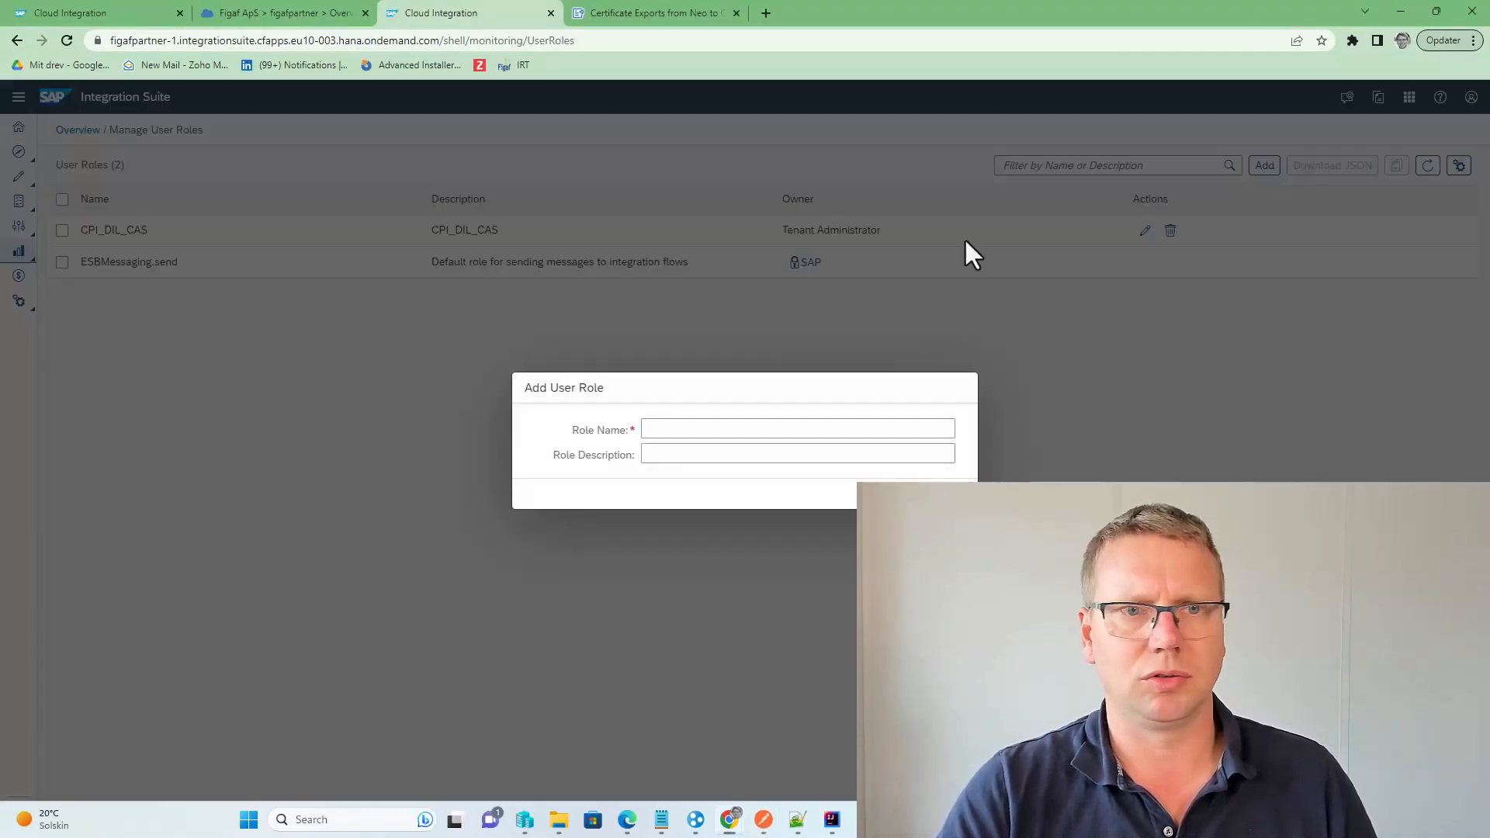
type("CPI_PIL_BAS")
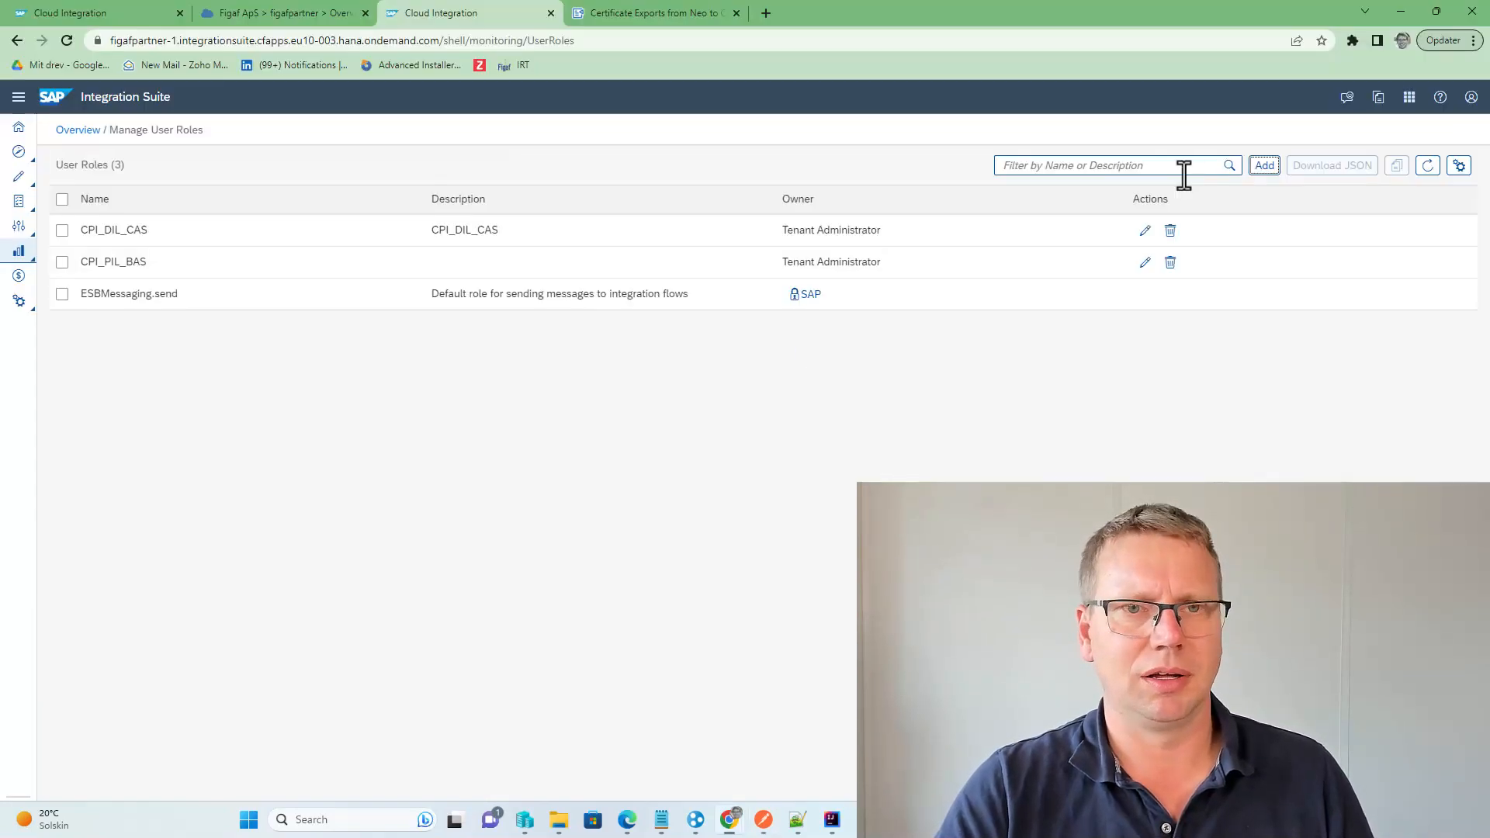
left_click(1264, 165)
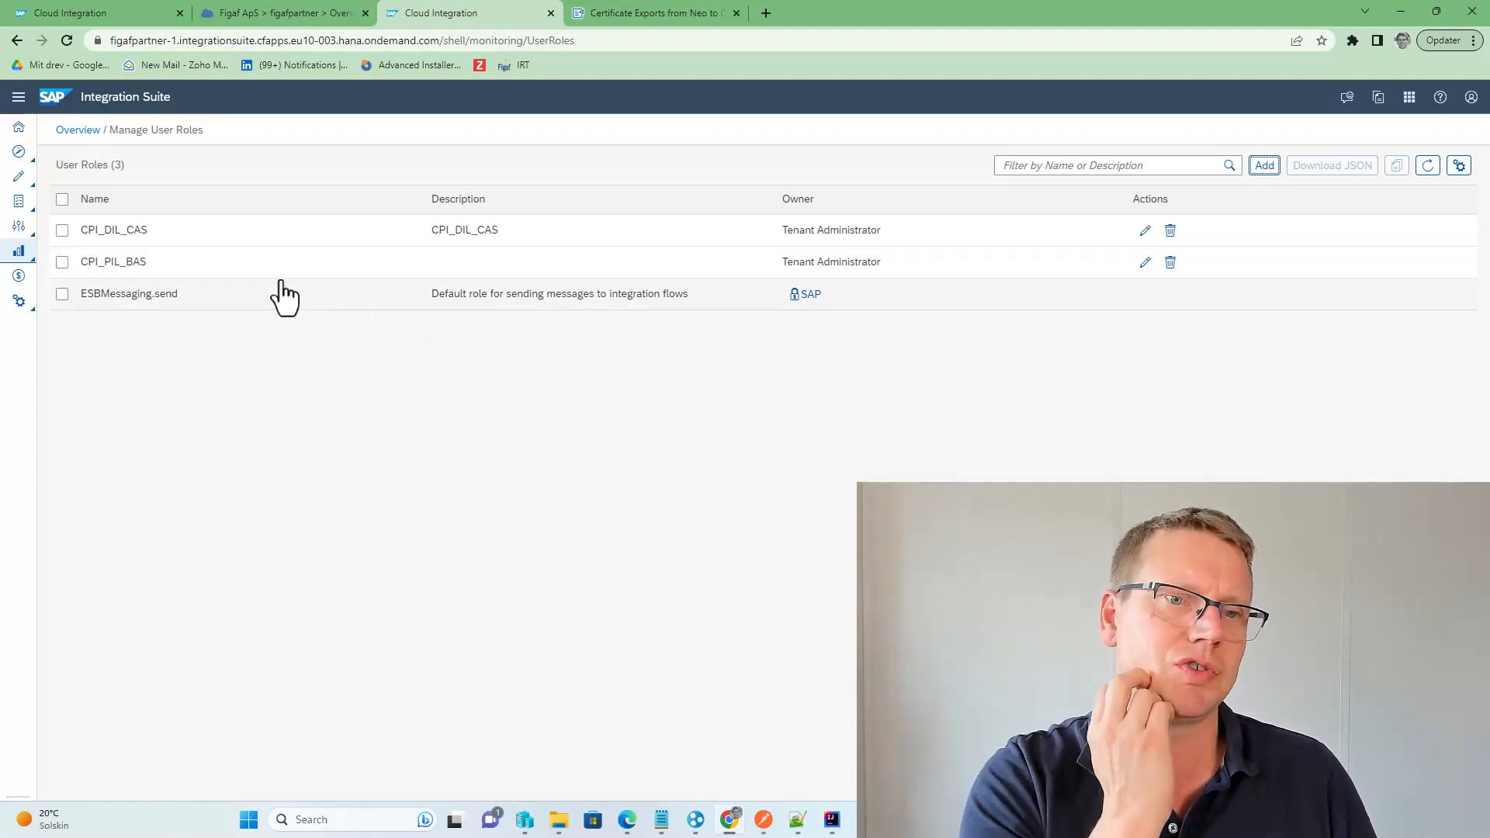
key("Alt+Tab")
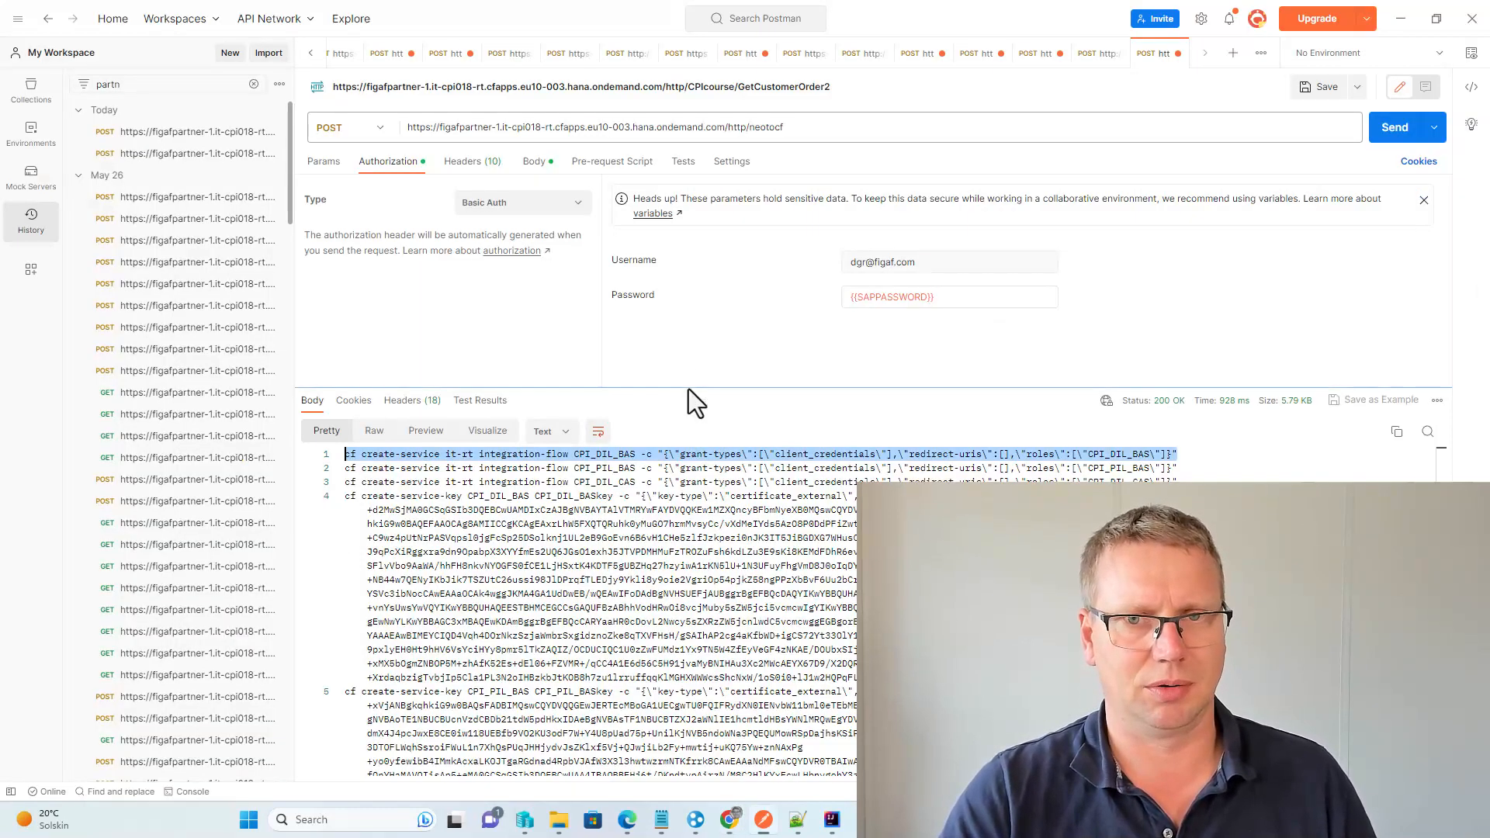
Select the first cf create-service command line in the Postman response
double_click(390, 481)
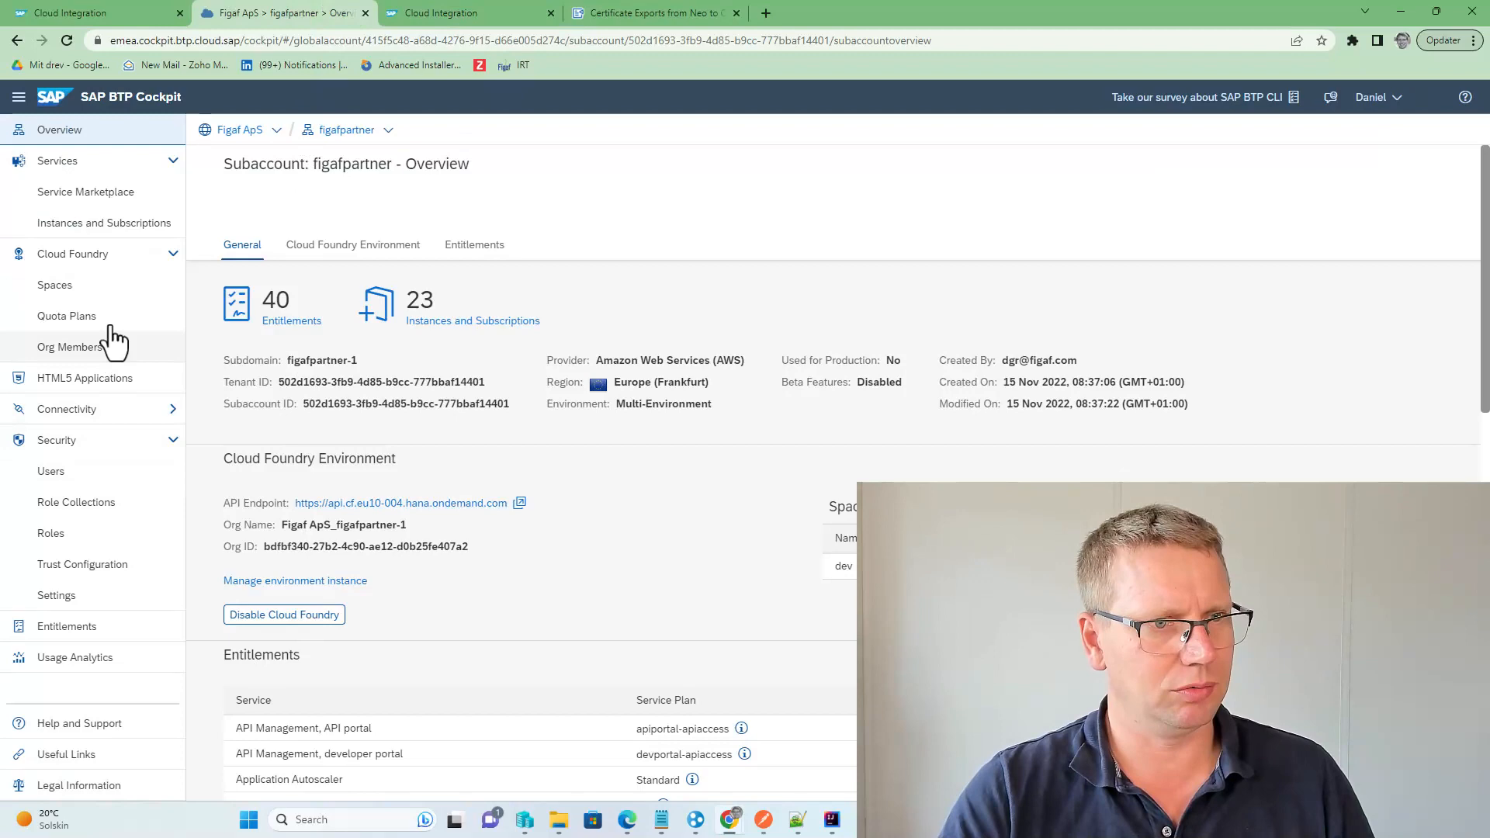
View the CPI_PIL_BAS instance under Instances and Subscriptions, then switch to Command Prompt
left_click(104, 222)
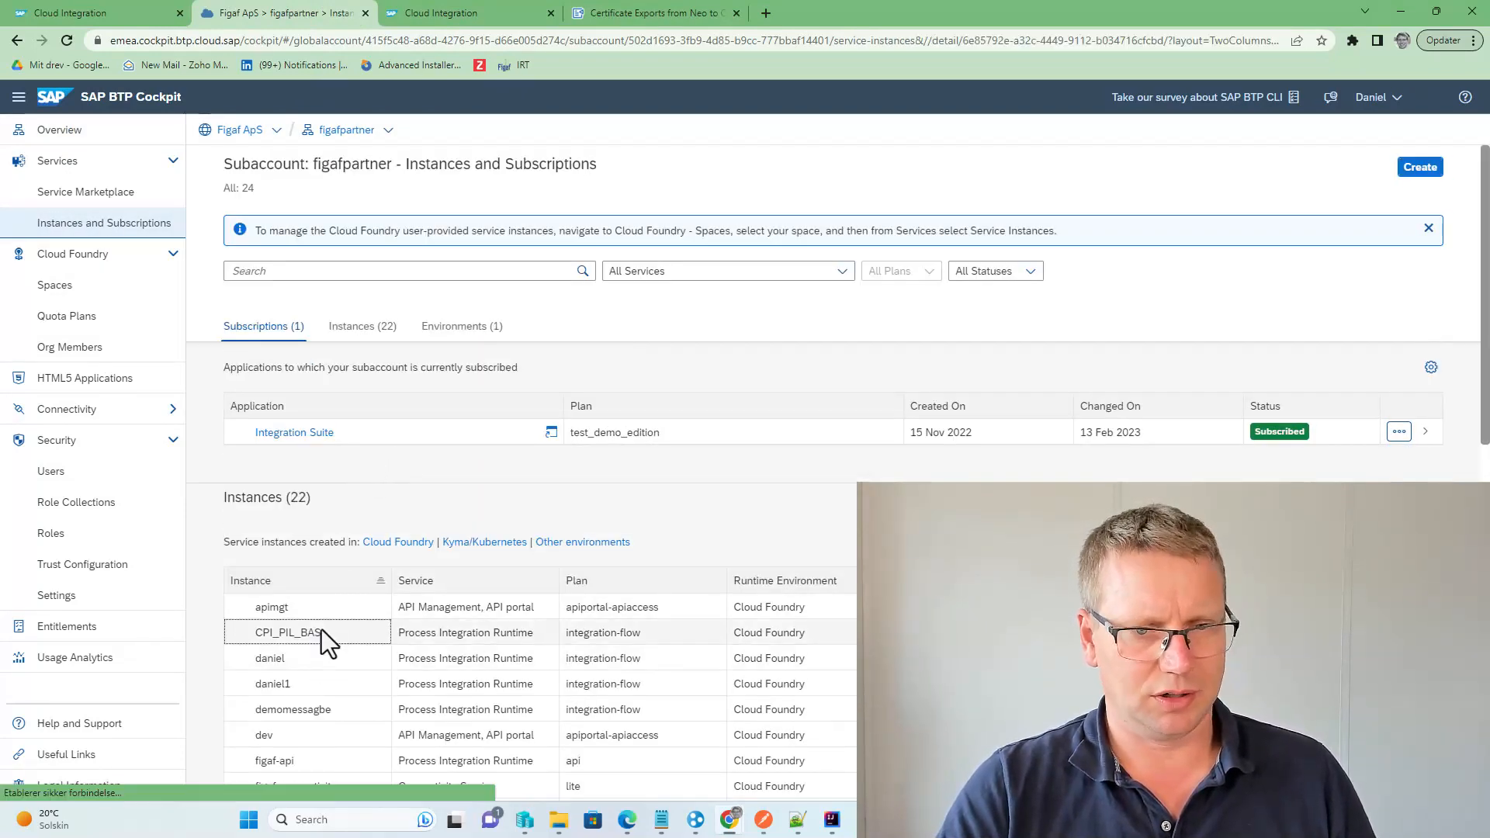
left_click(289, 632)
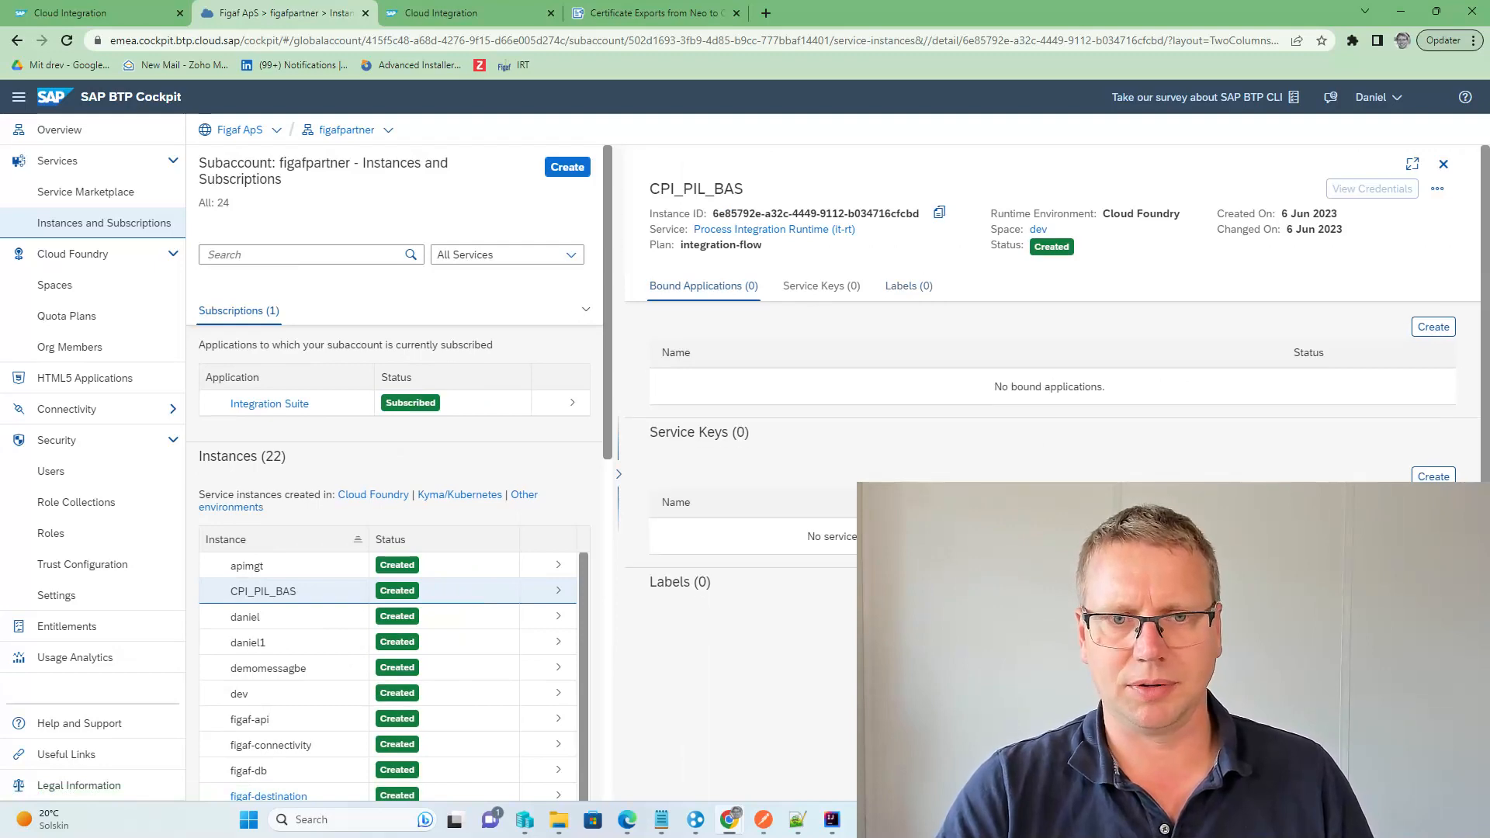
key("Alt+Tab")
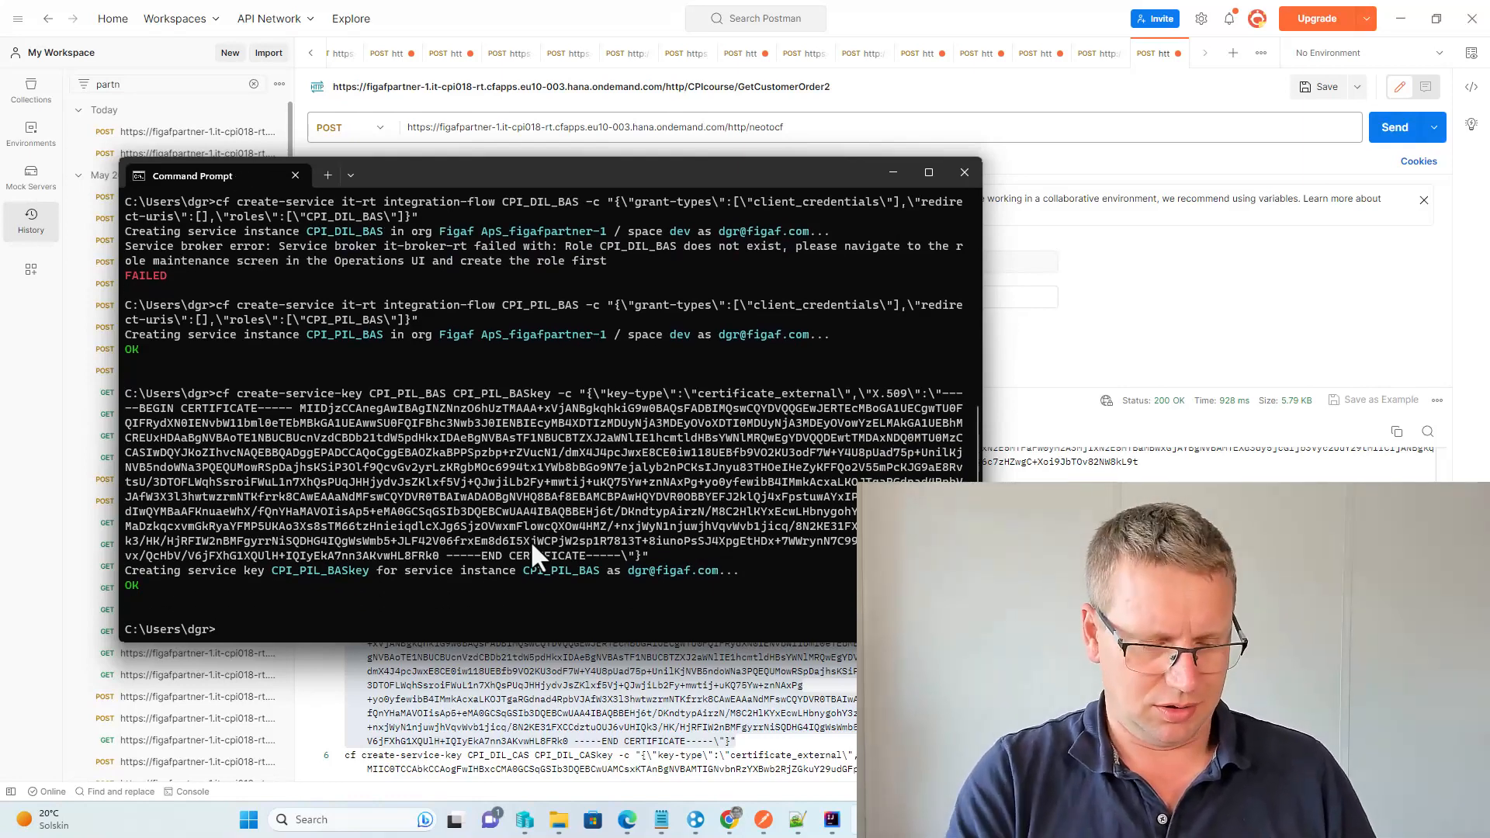
Run the cf create-service-key command for CPI_PIL_BASkey and confirm it reports OK
type("cf")
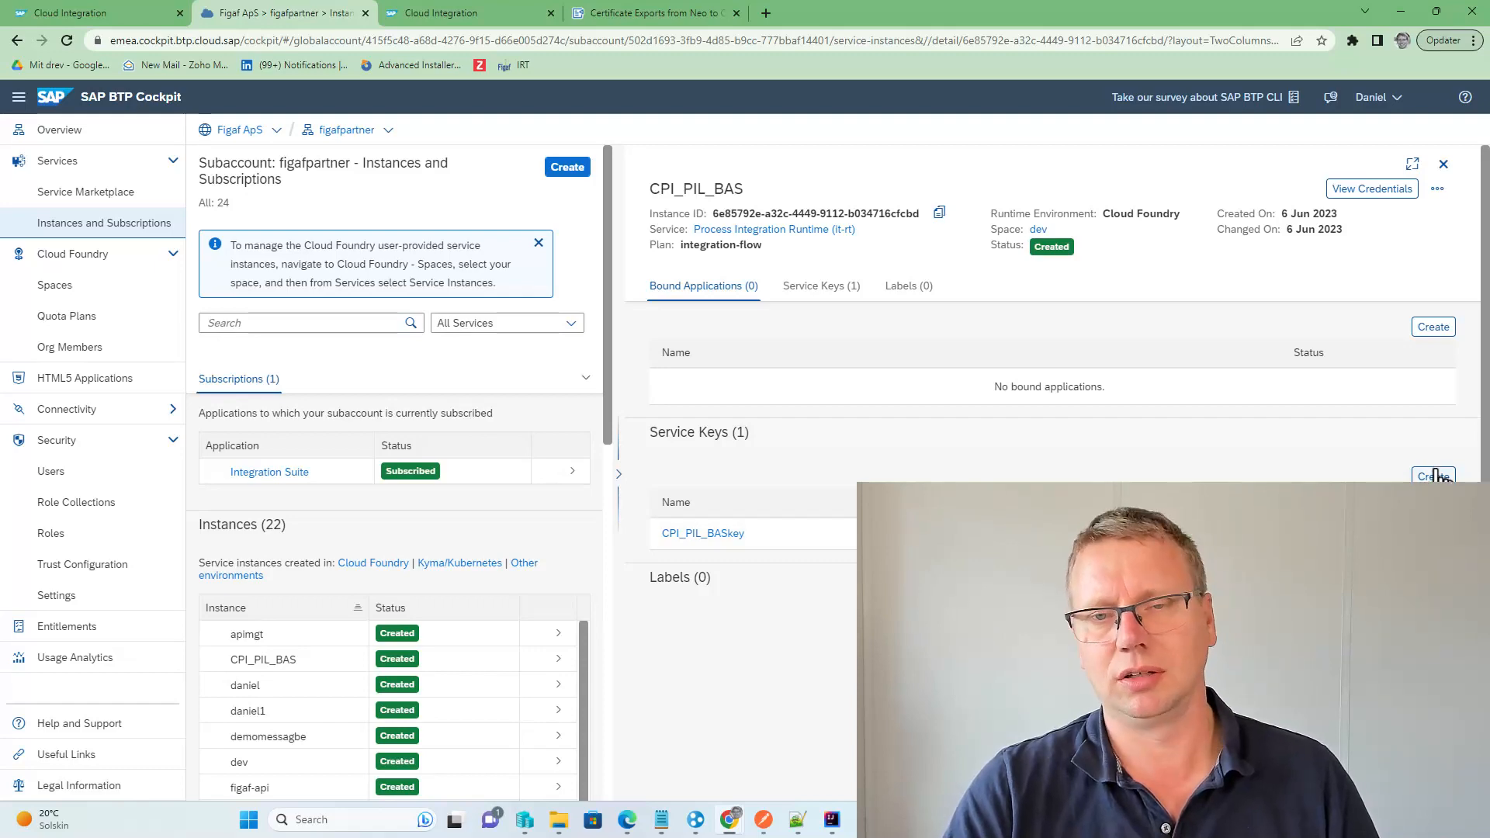
Start a new service key named ads with key type External Certificate, then reconsider the key type
left_click(1432, 475)
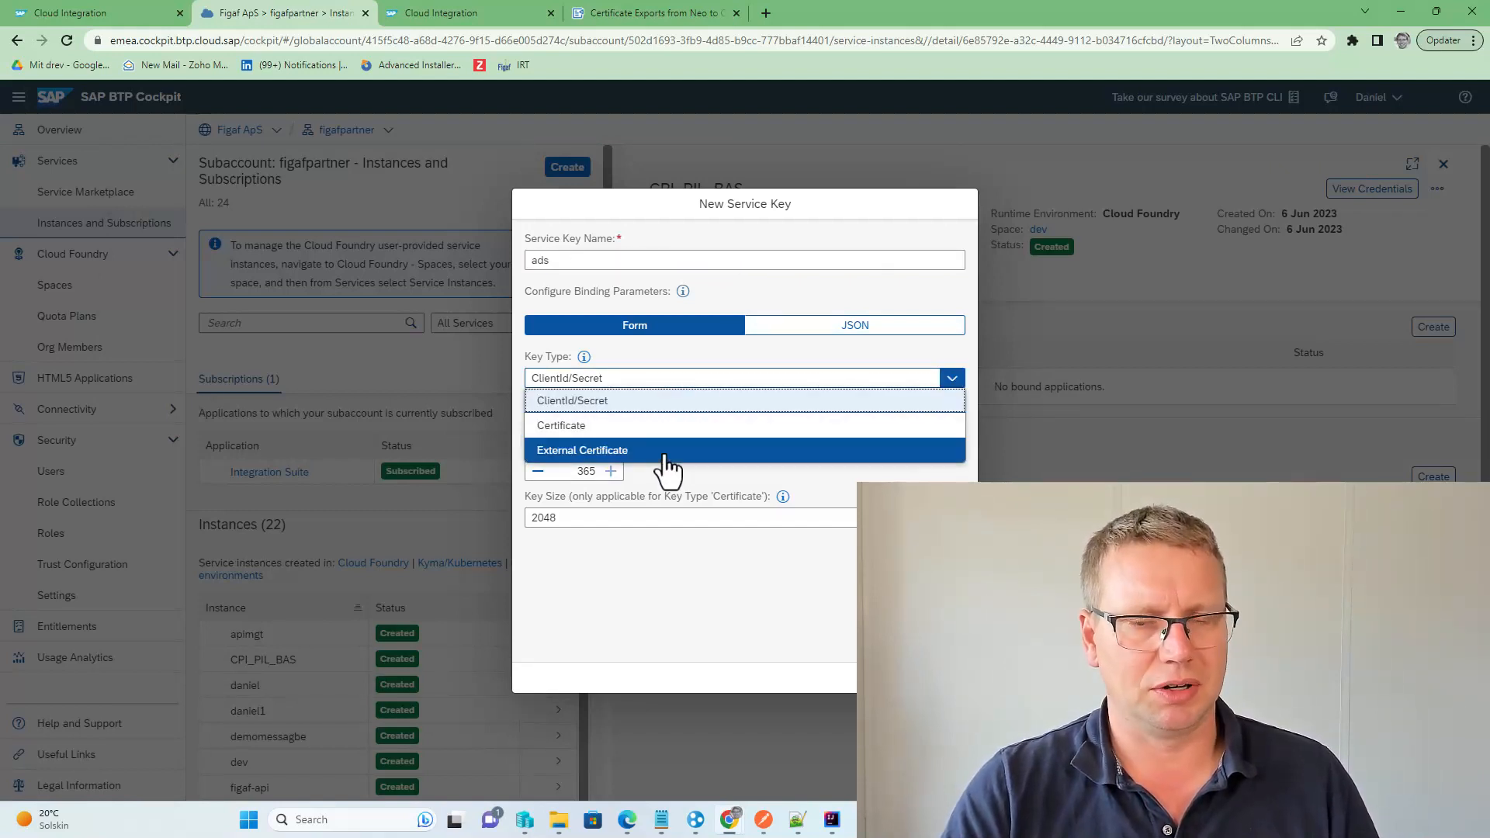
left_click(582, 450)
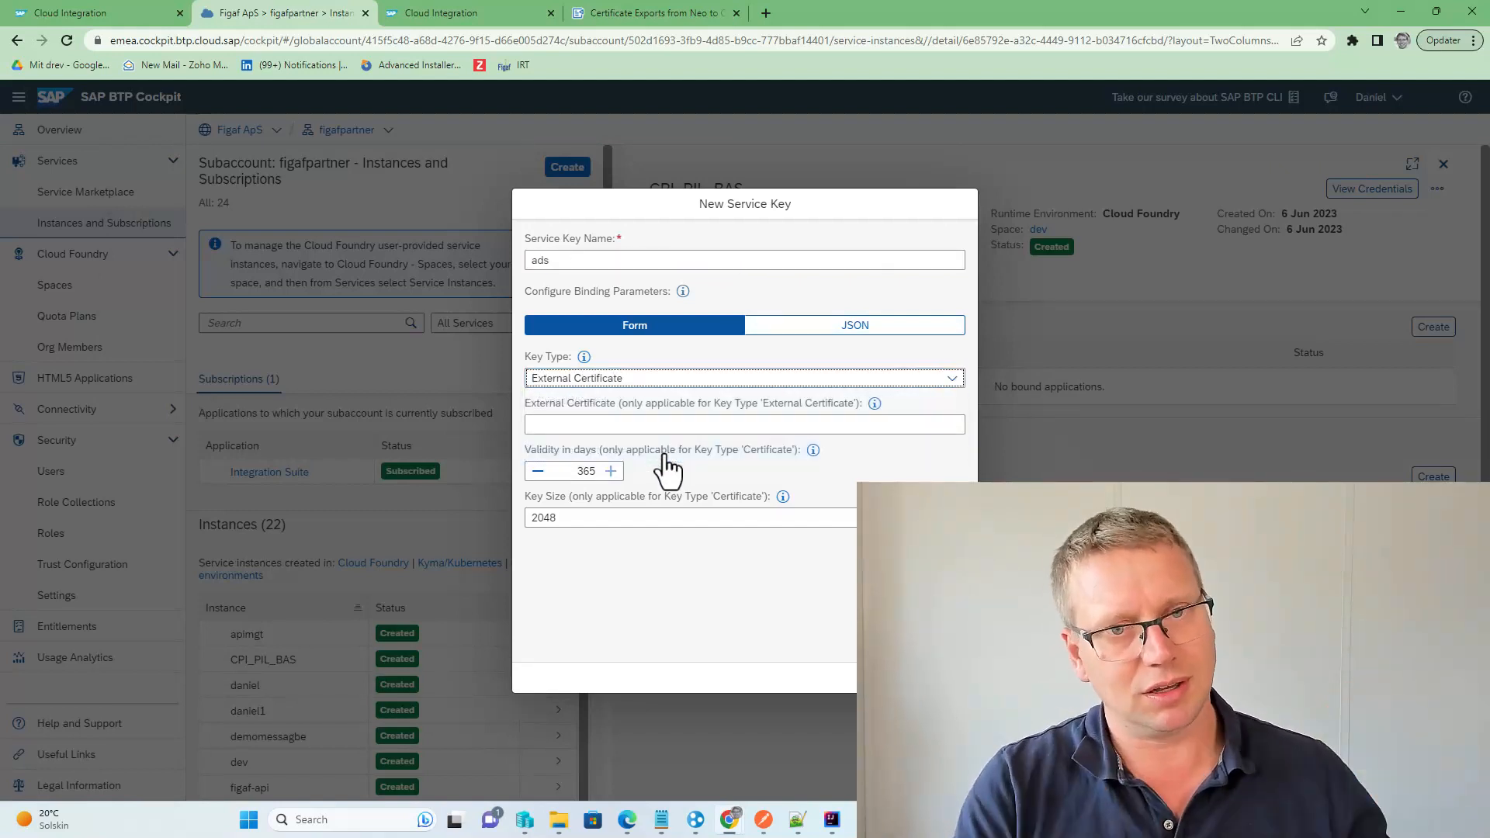
left_click(743, 423)
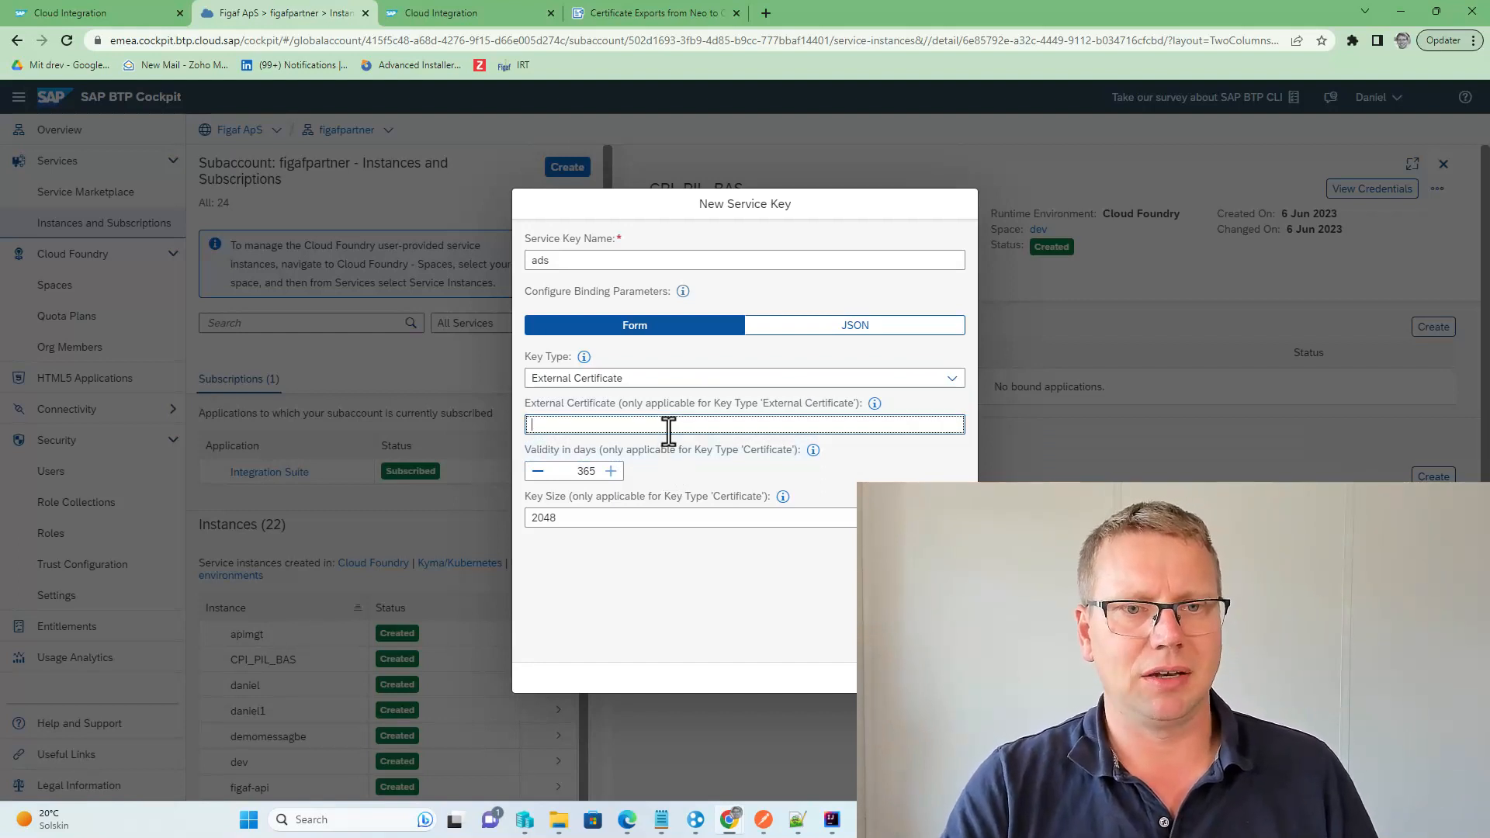
mouse_move(899, 421)
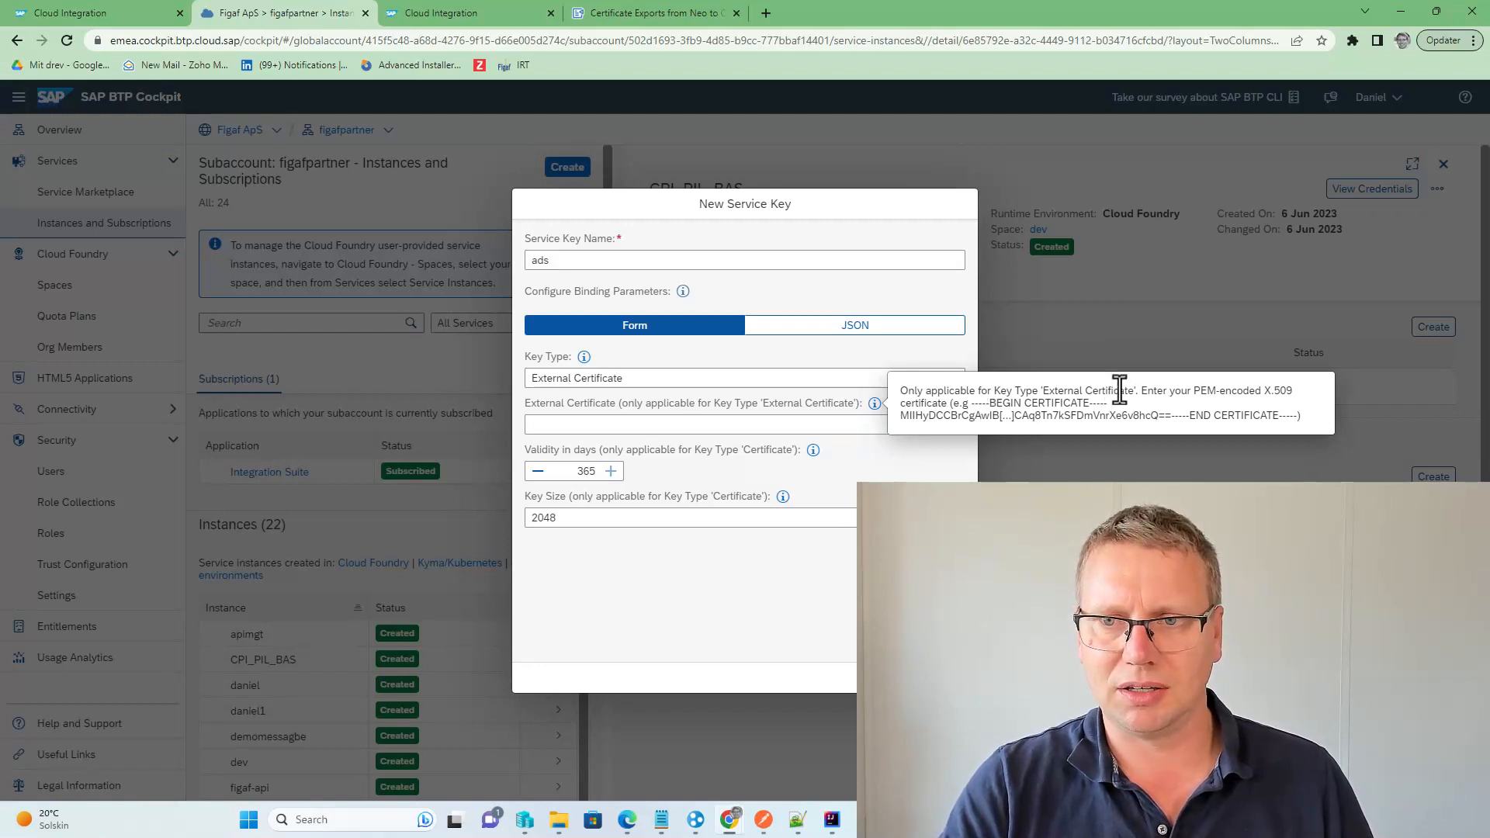
mouse_move(918, 413)
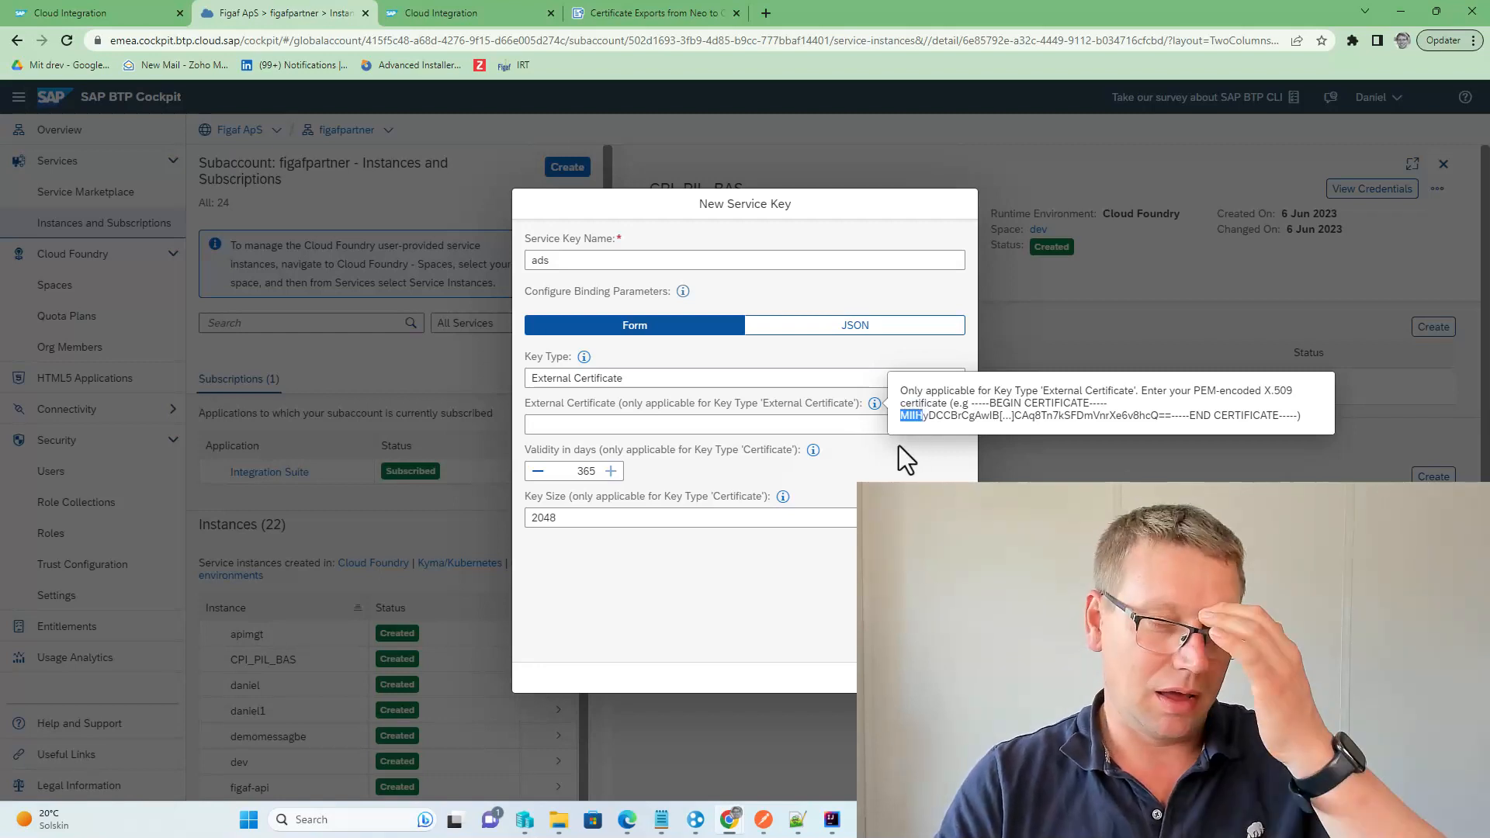
mouse_move(916, 455)
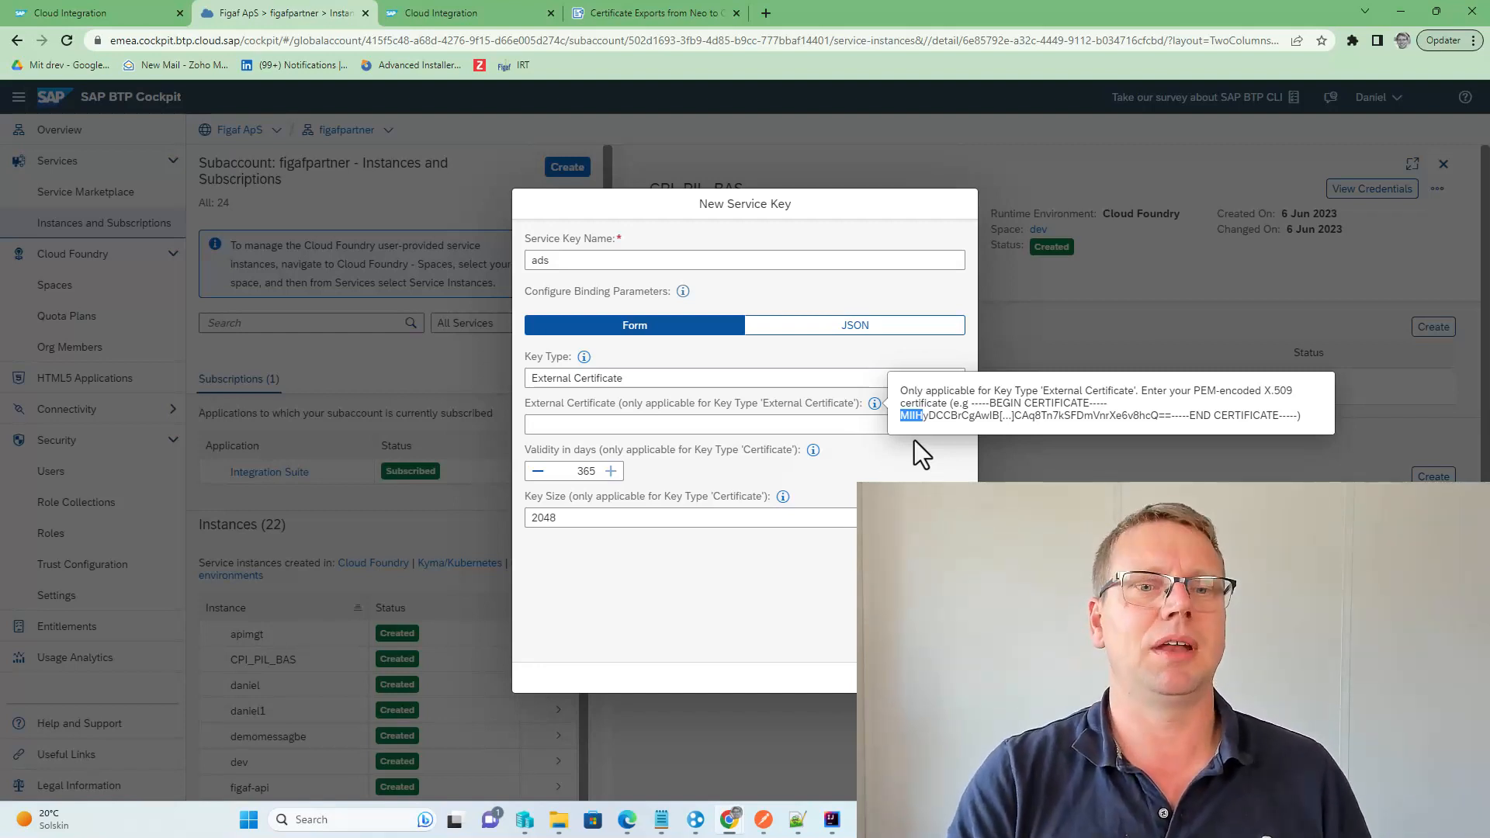
left_click(743, 378)
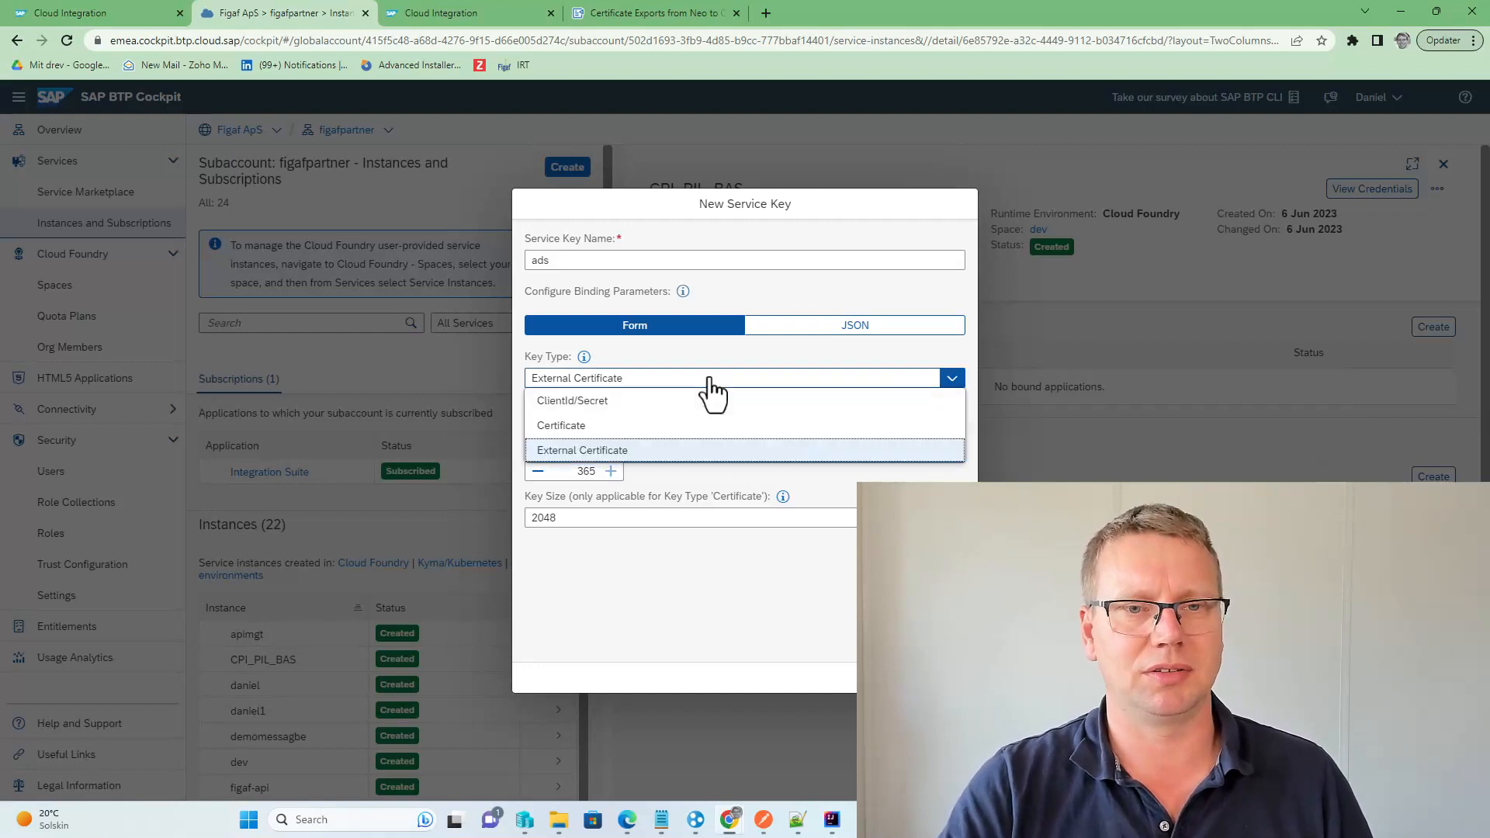
Choose Certificate as key type so the ads key gets a generated certificate
left_click(560, 425)
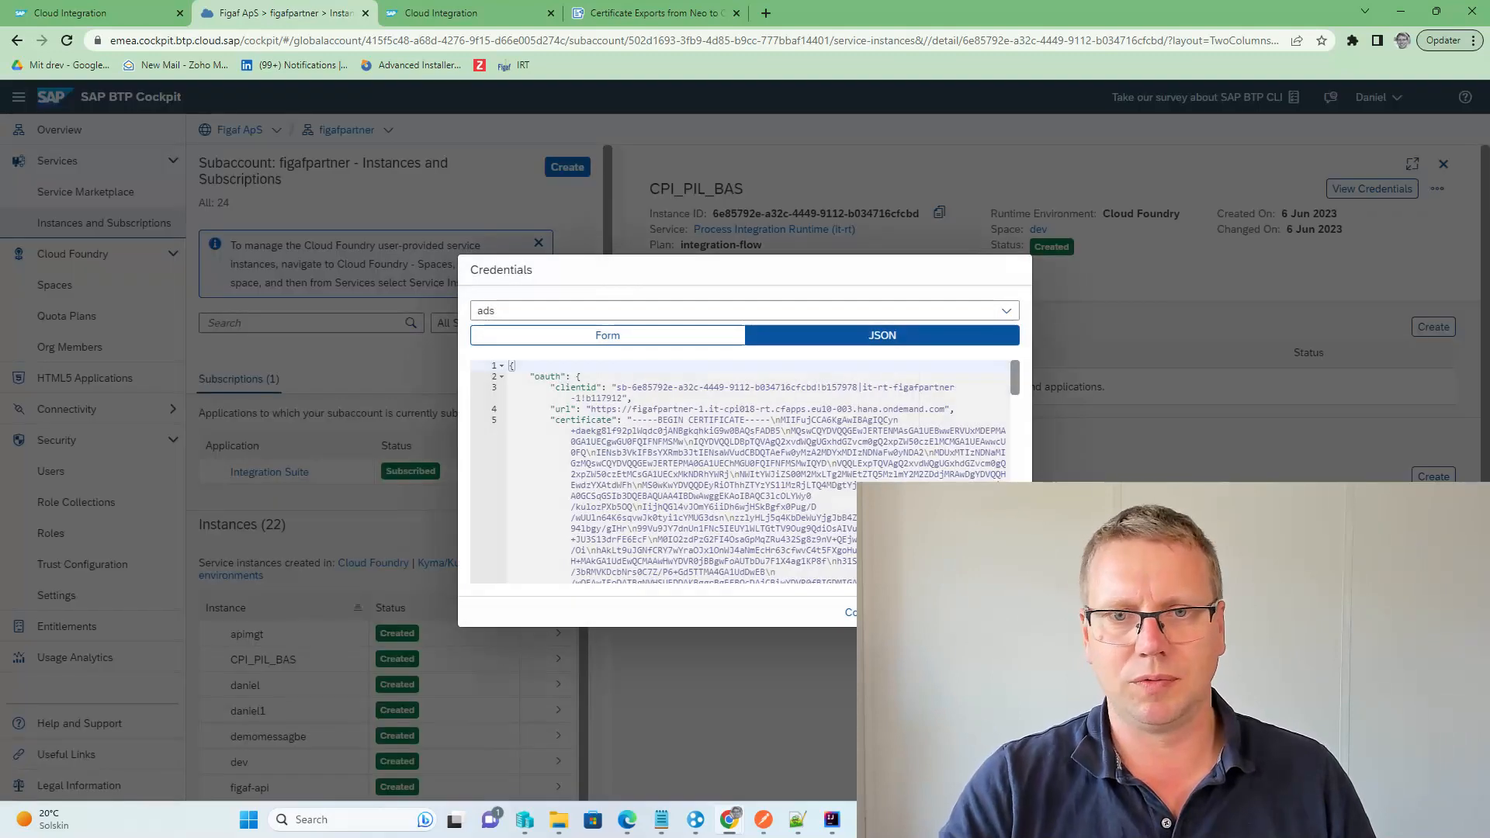
Review the ads key's certificate and private key in the Credentials JSON, then close it
scroll("down", 3)
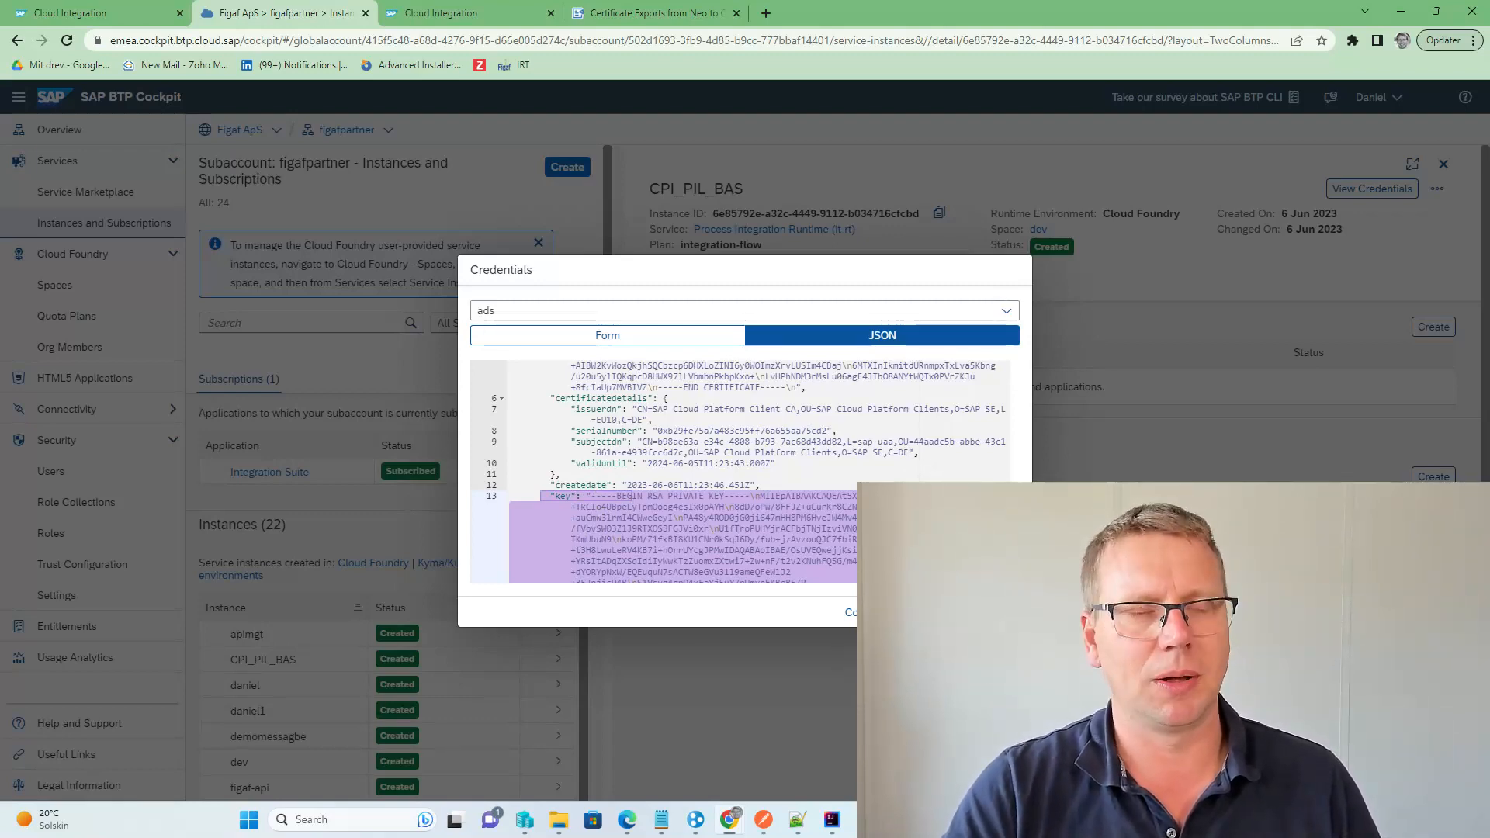
left_click(1442, 163)
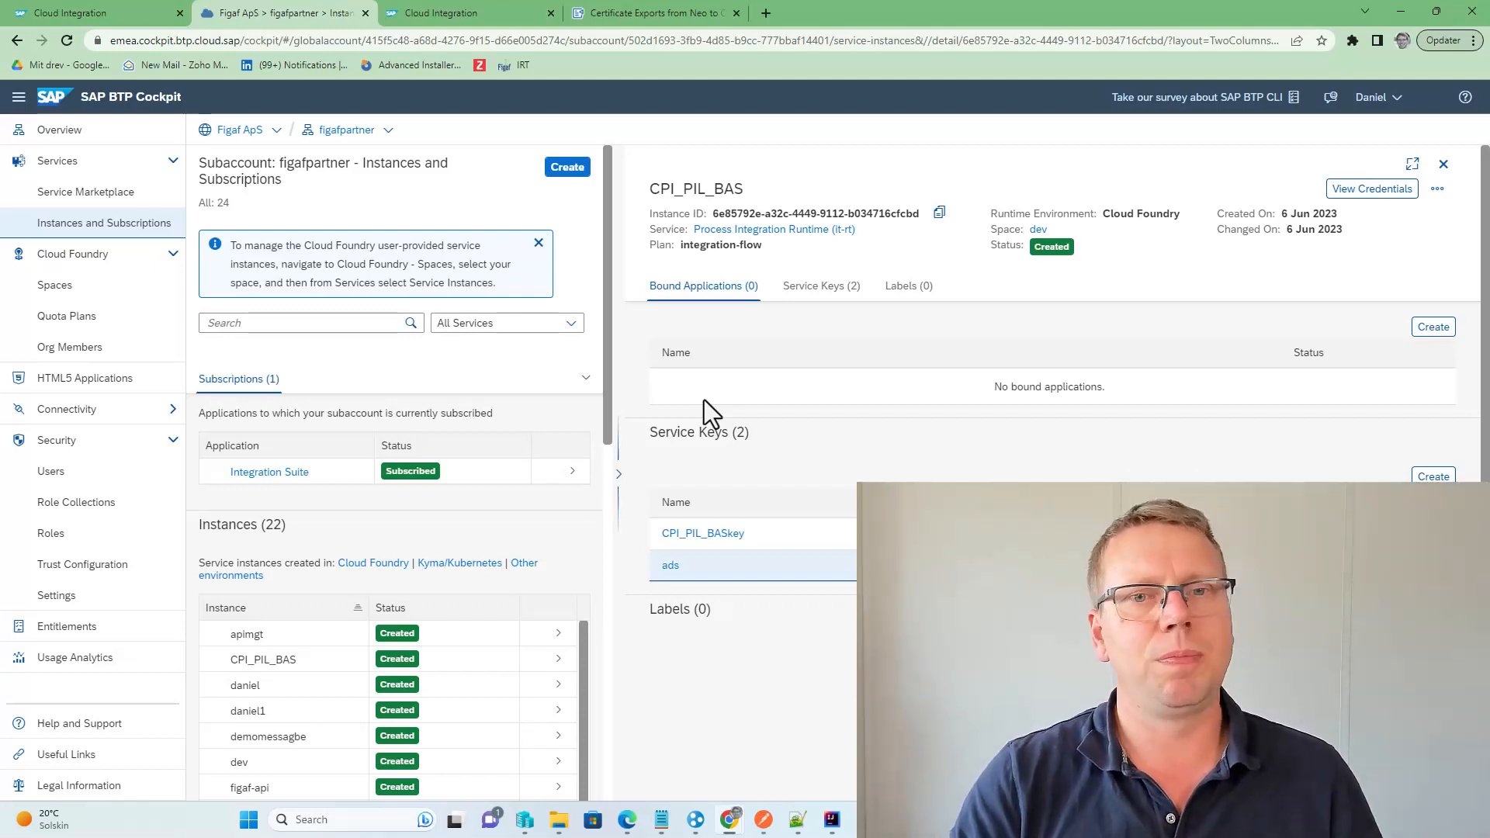
Return from the Cloud Integration user roles page to the monitoring overview via browser history
left_click(465, 13)
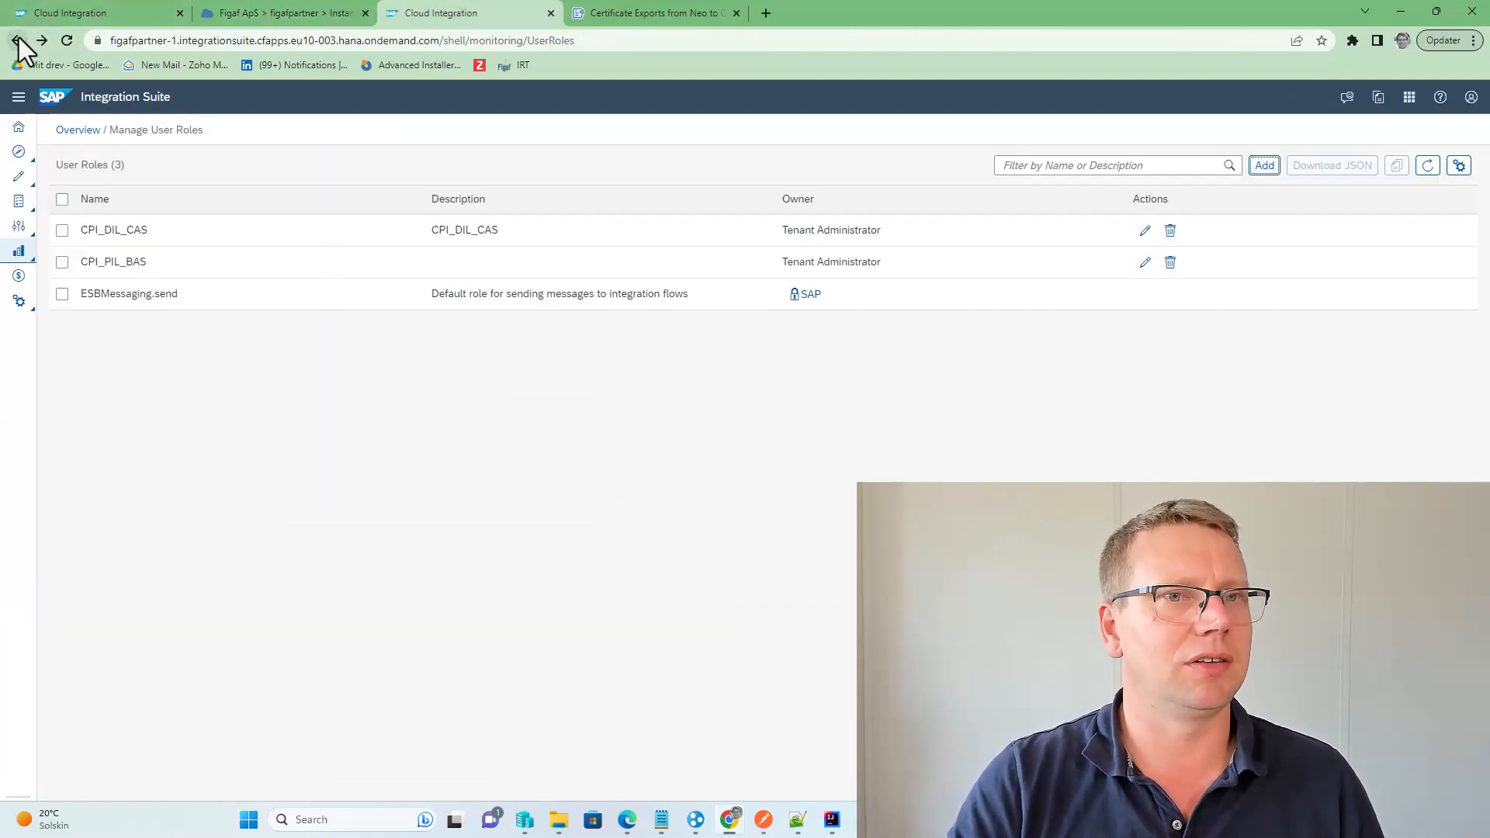
left_click(16, 41)
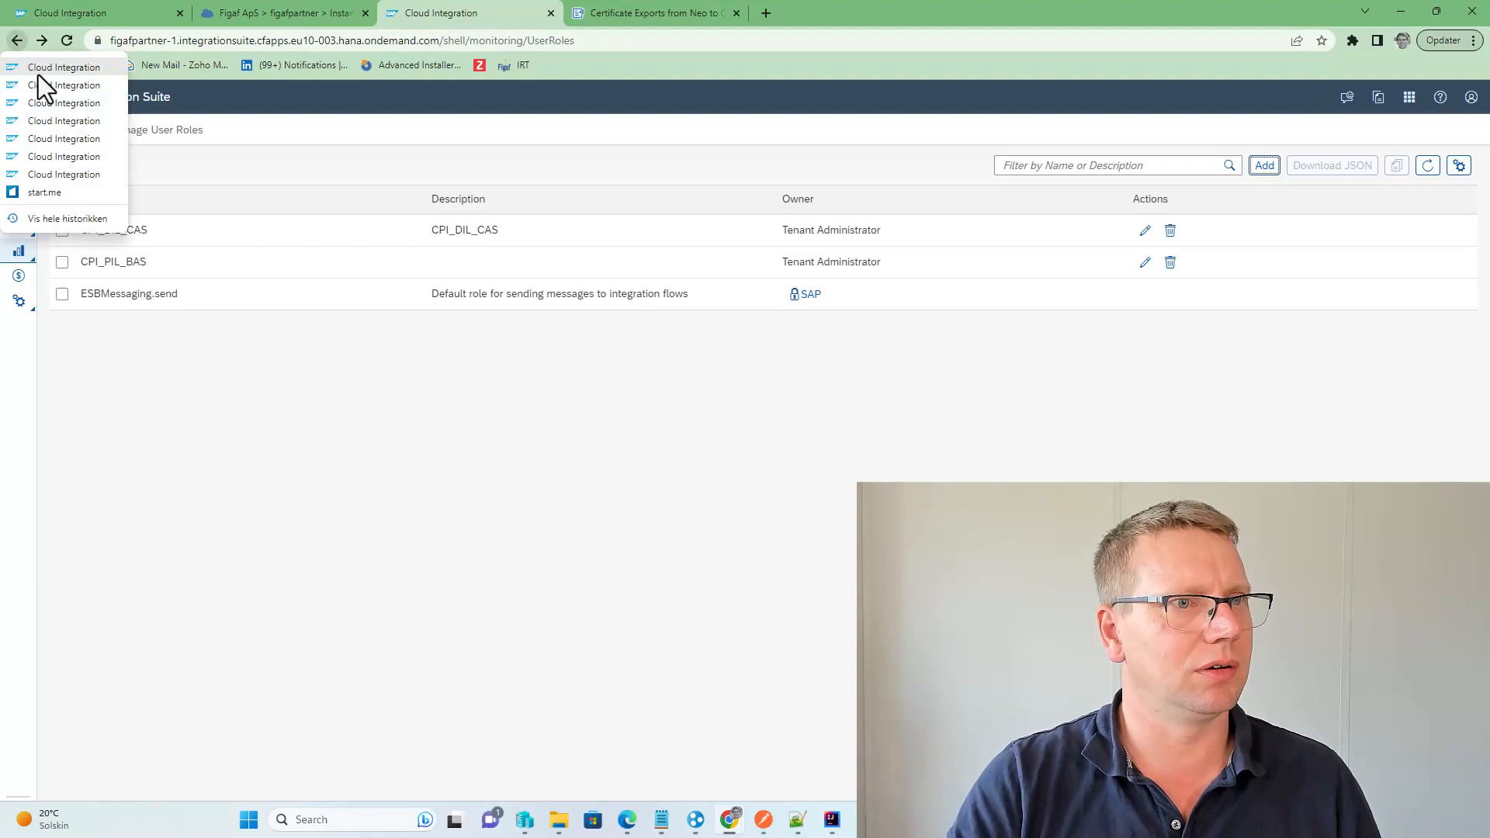
left_click(15, 40)
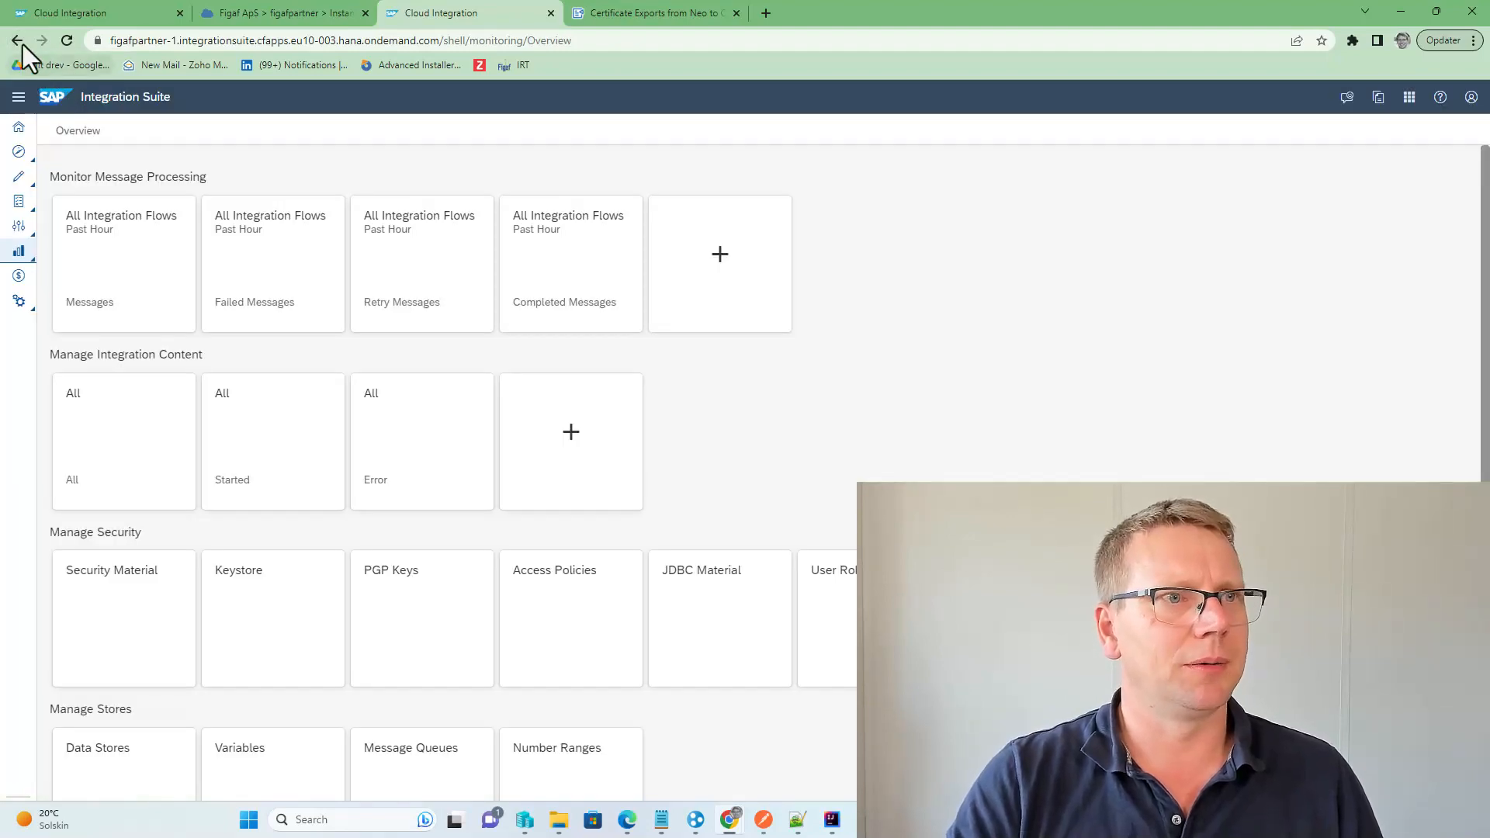
left_click(16, 41)
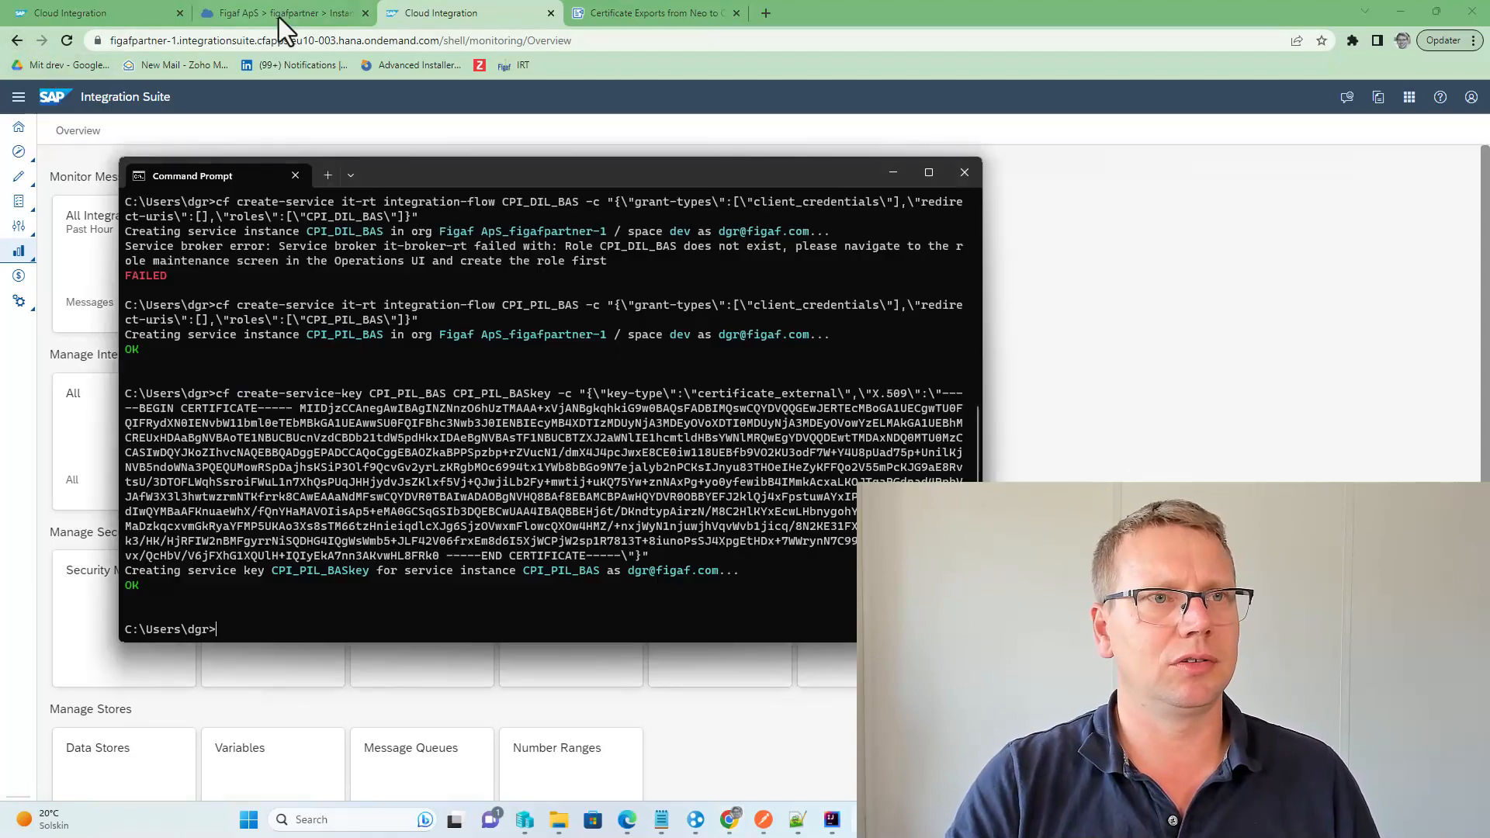
mouse_move(280, 13)
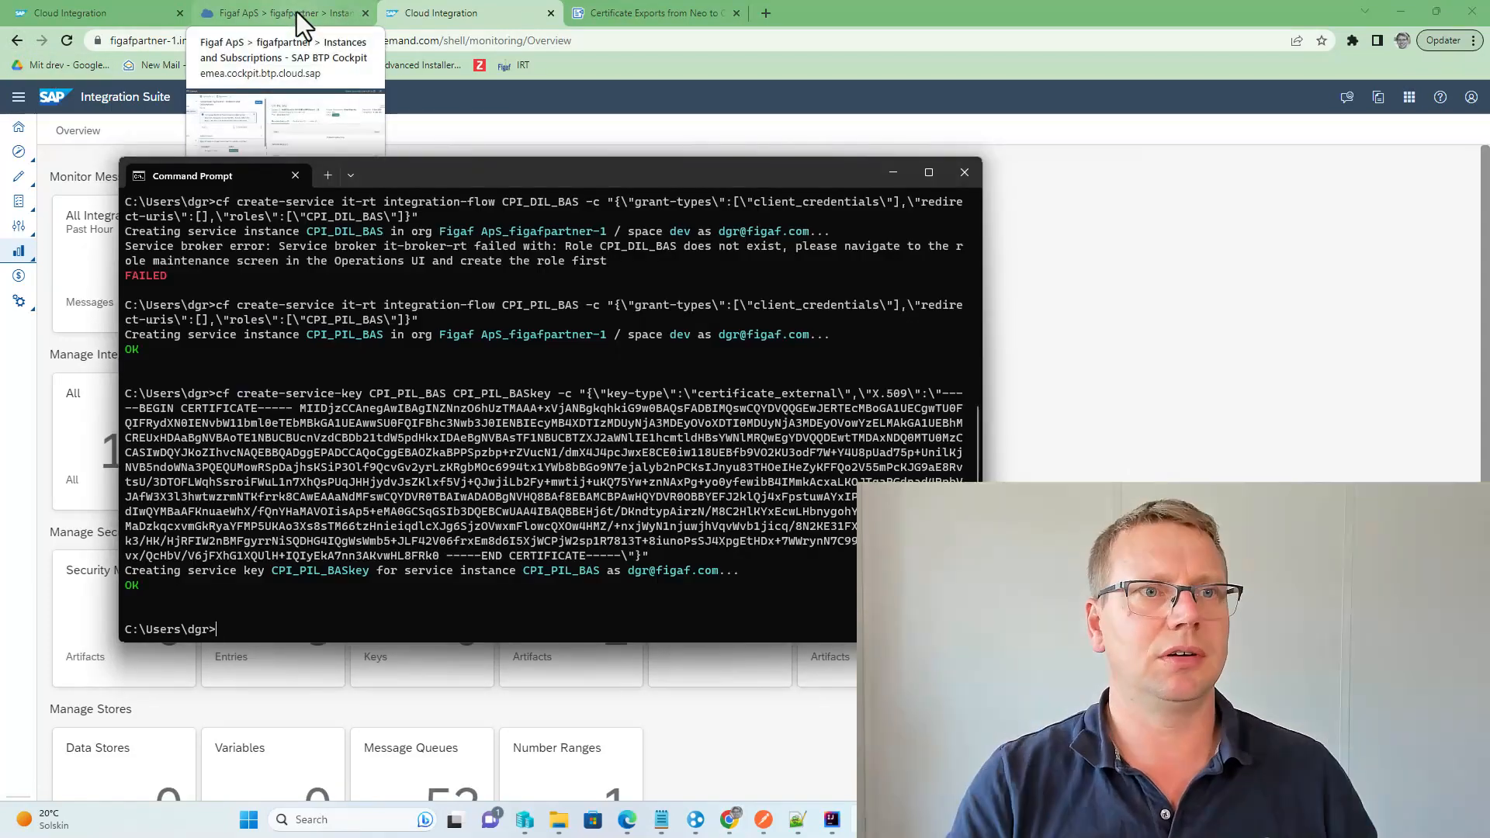